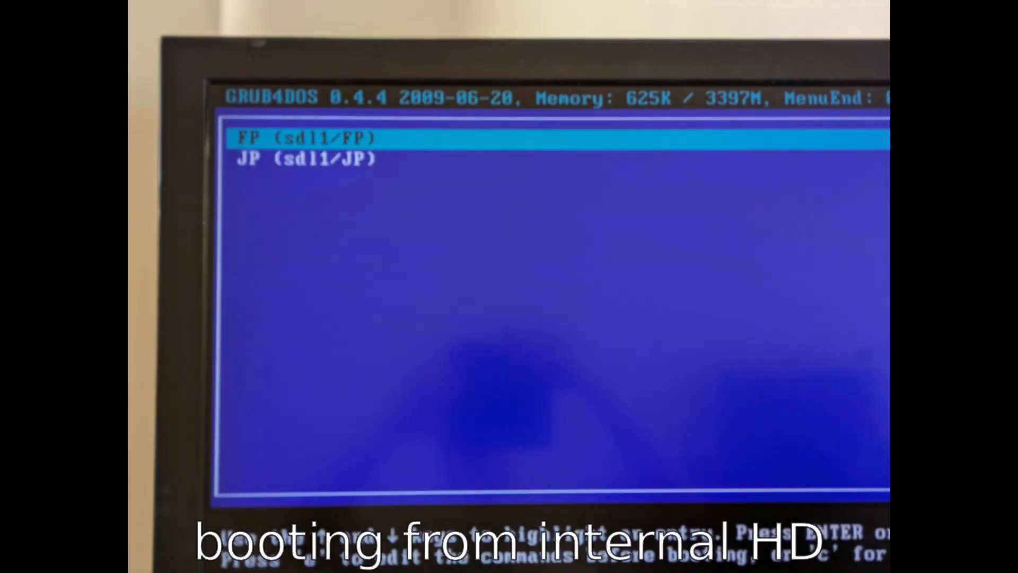
- Boot the FP entry, choose SAVE at shutdown and pick sdb2 as the save partition
{"action": "key", "text": "Return"}
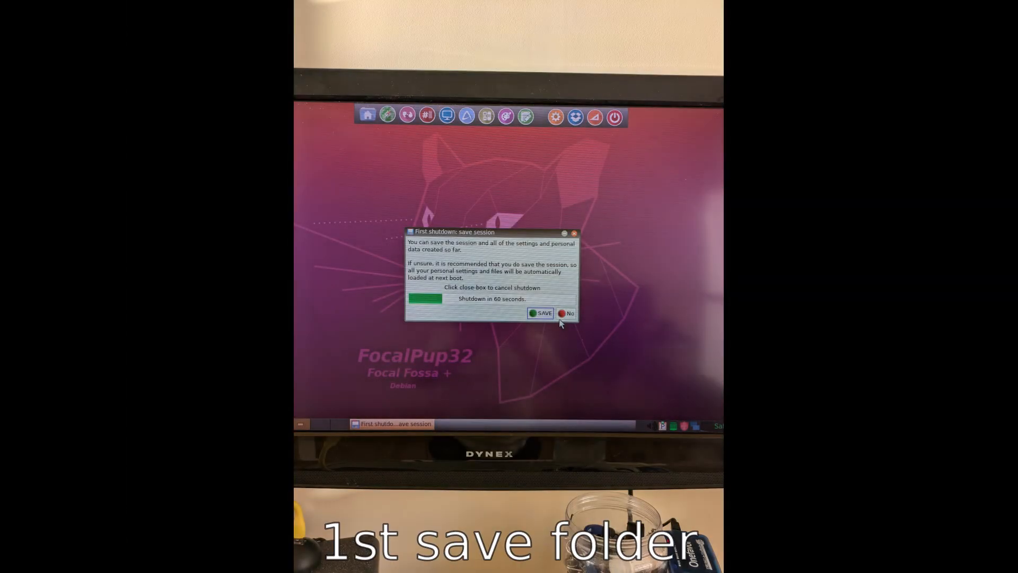
{"action": "left_click", "coordinate": [542, 312]}
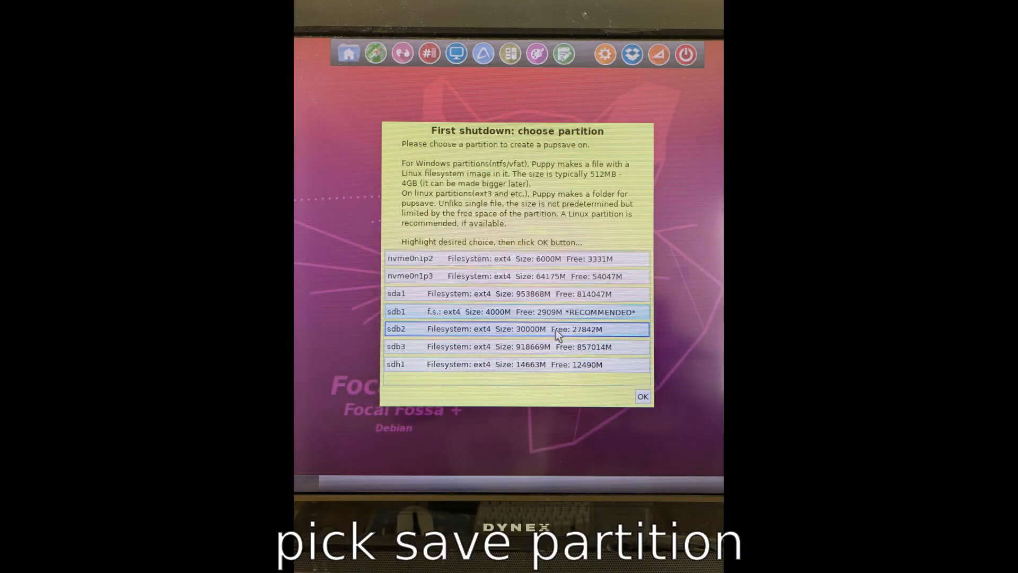
{"action": "left_click", "coordinate": [643, 396]}
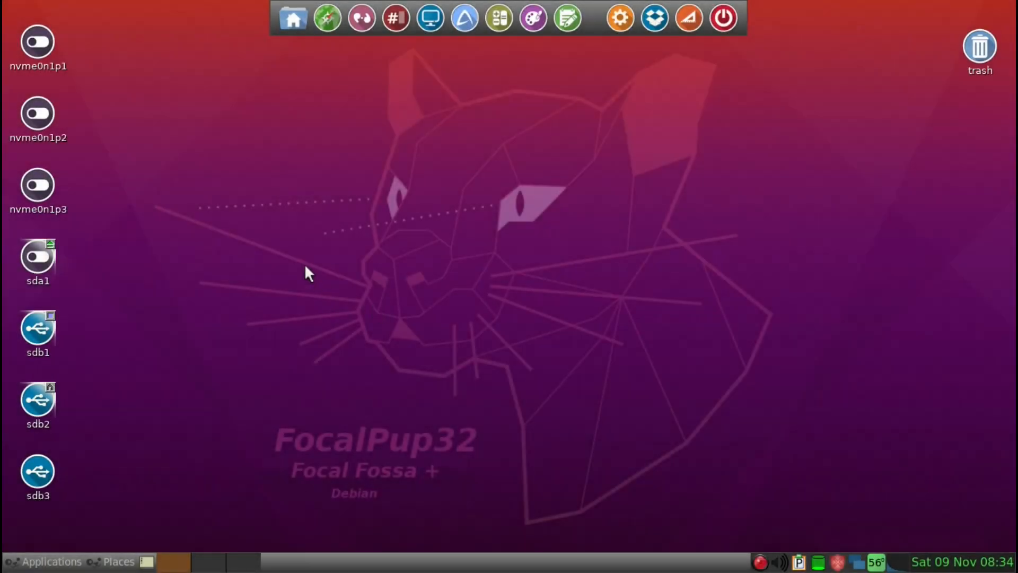
{"action": "mouse_move", "coordinate": [208, 318]}
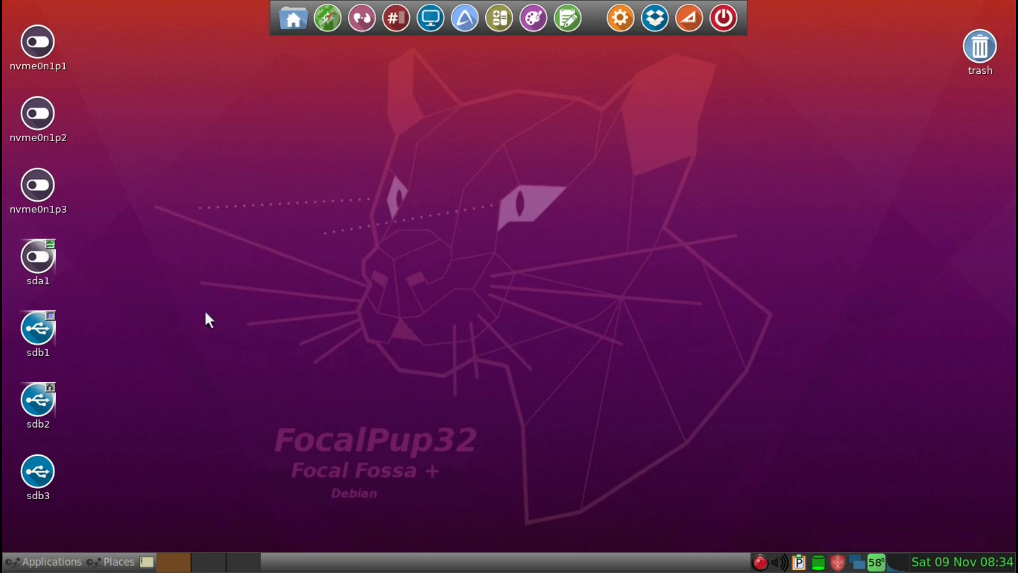
{"action": "mouse_move", "coordinate": [315, 311]}
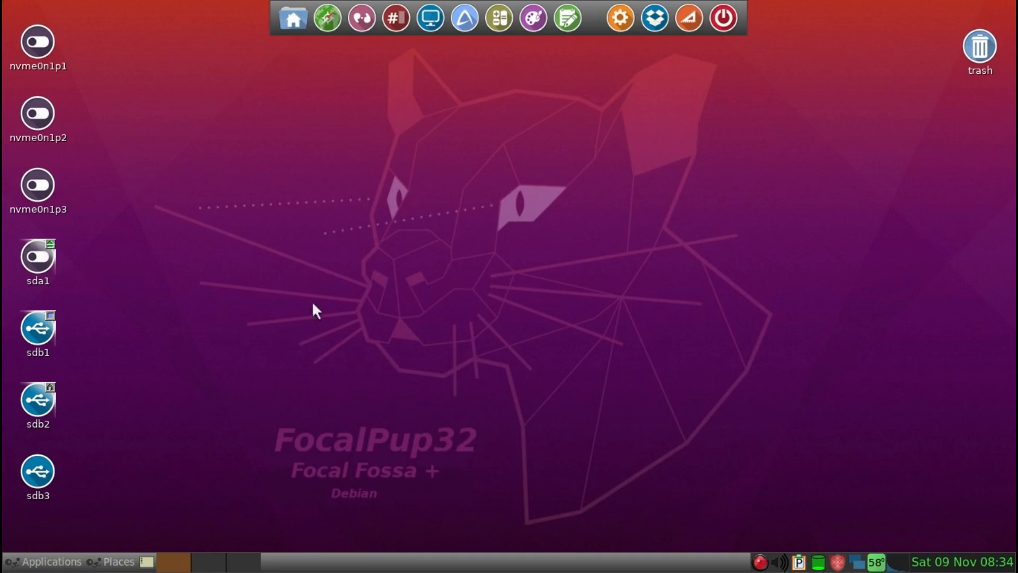
{"action": "mouse_move", "coordinate": [351, 230]}
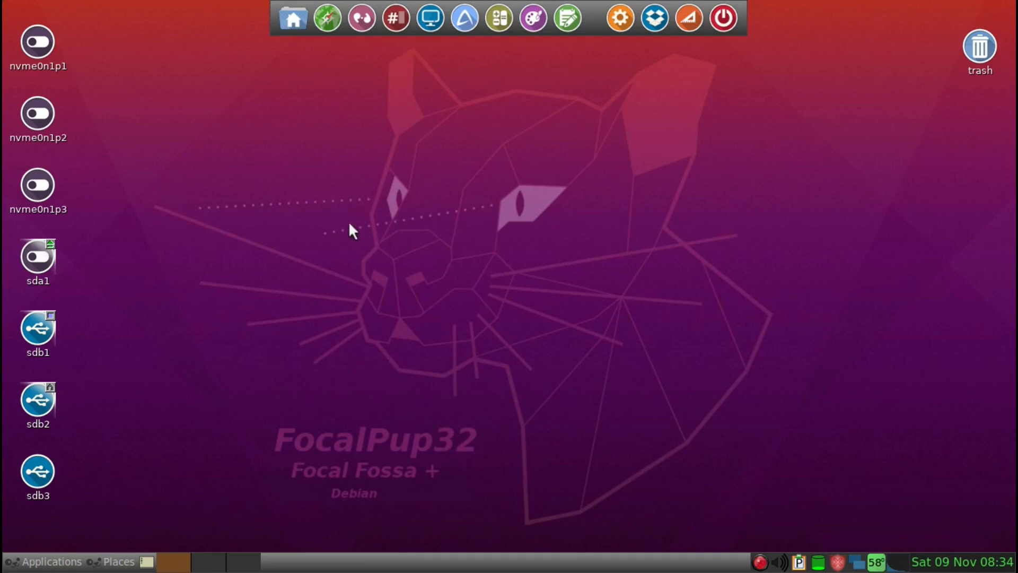
{"action": "mouse_move", "coordinate": [490, 237]}
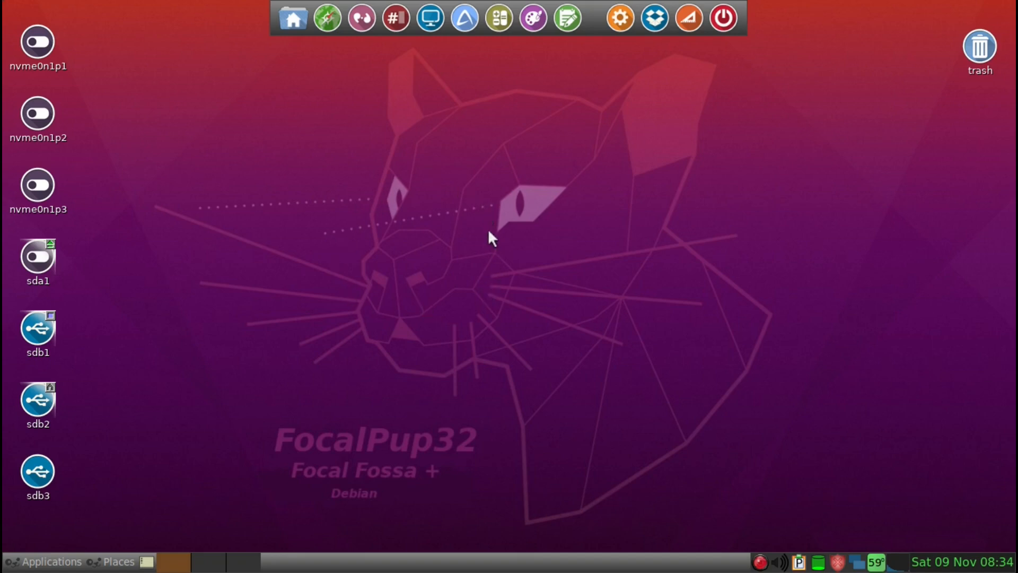
{"action": "mouse_move", "coordinate": [410, 221]}
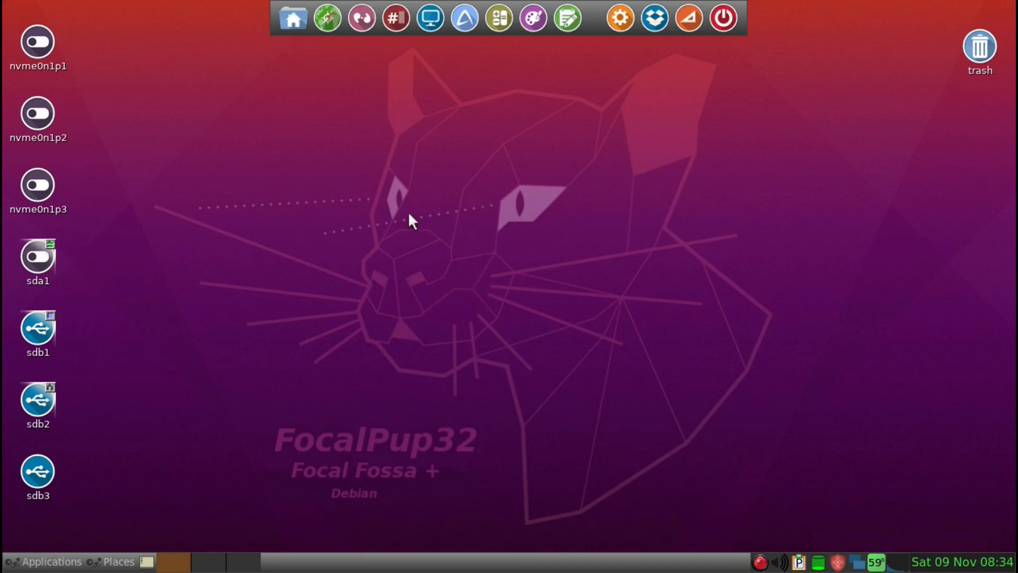
{"action": "mouse_move", "coordinate": [465, 238]}
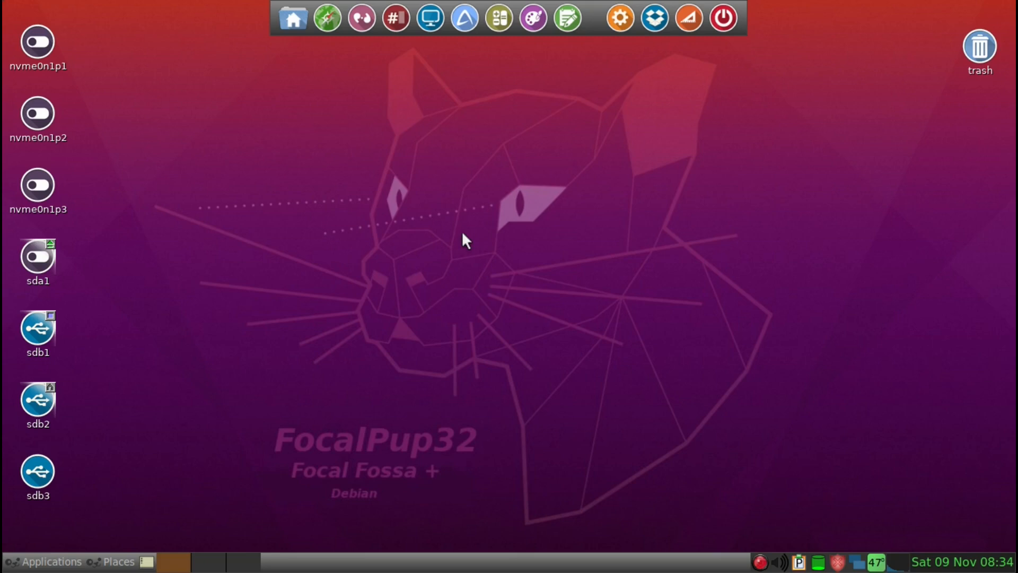
{"action": "mouse_move", "coordinate": [372, 254]}
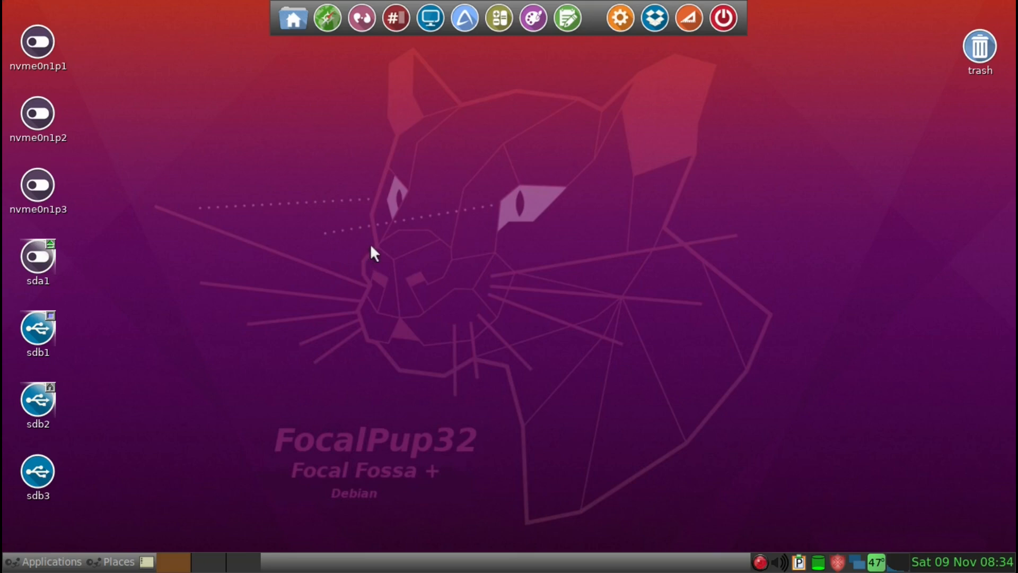
{"action": "mouse_move", "coordinate": [236, 369]}
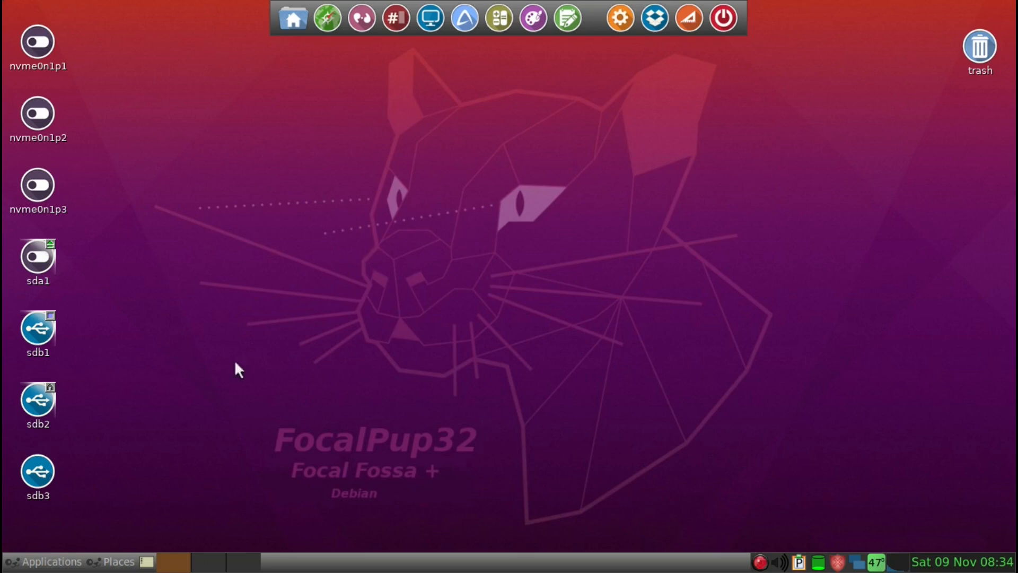
{"action": "mouse_move", "coordinate": [52, 429]}
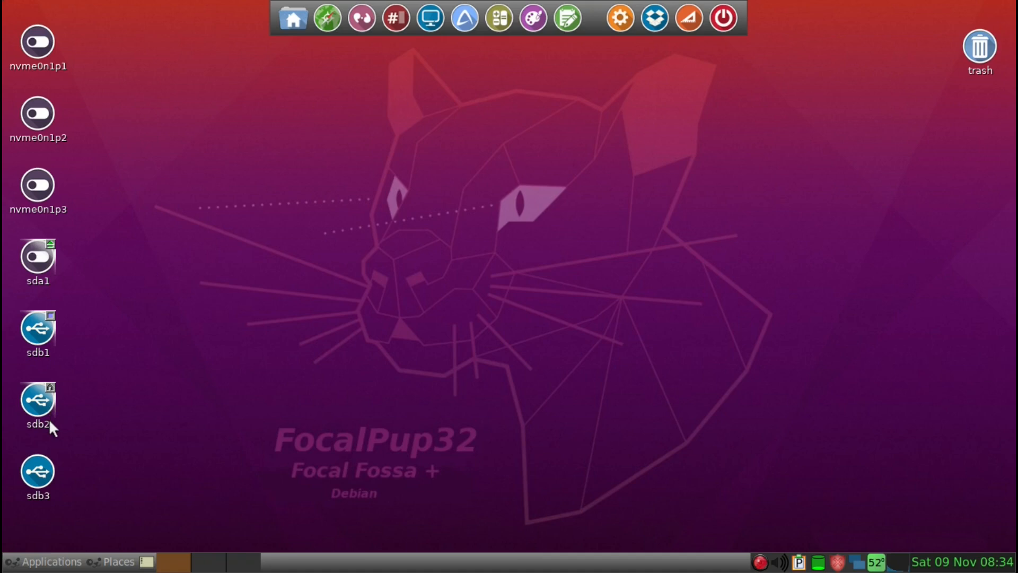
{"action": "mouse_move", "coordinate": [51, 413]}
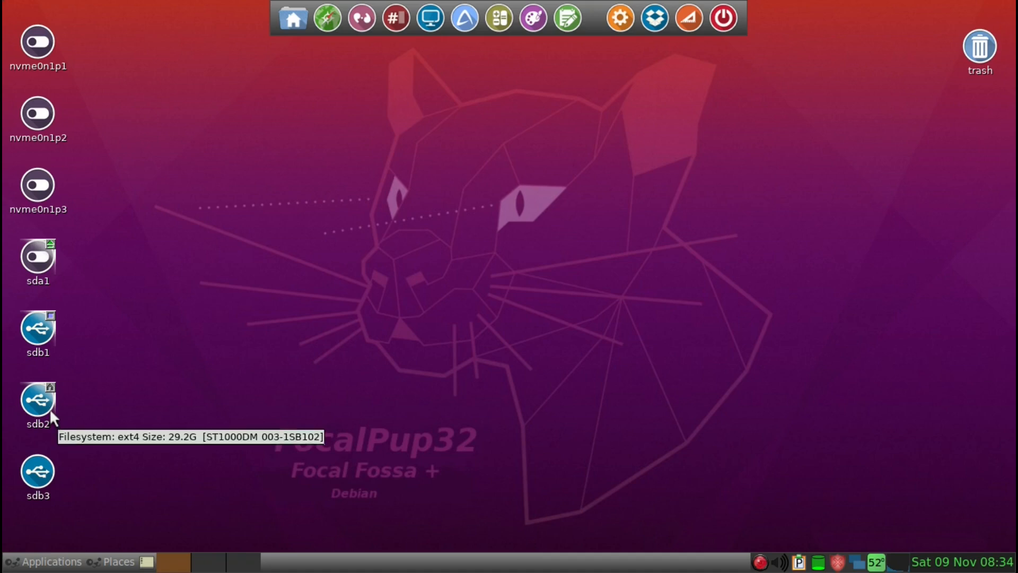
{"action": "mouse_move", "coordinate": [51, 436]}
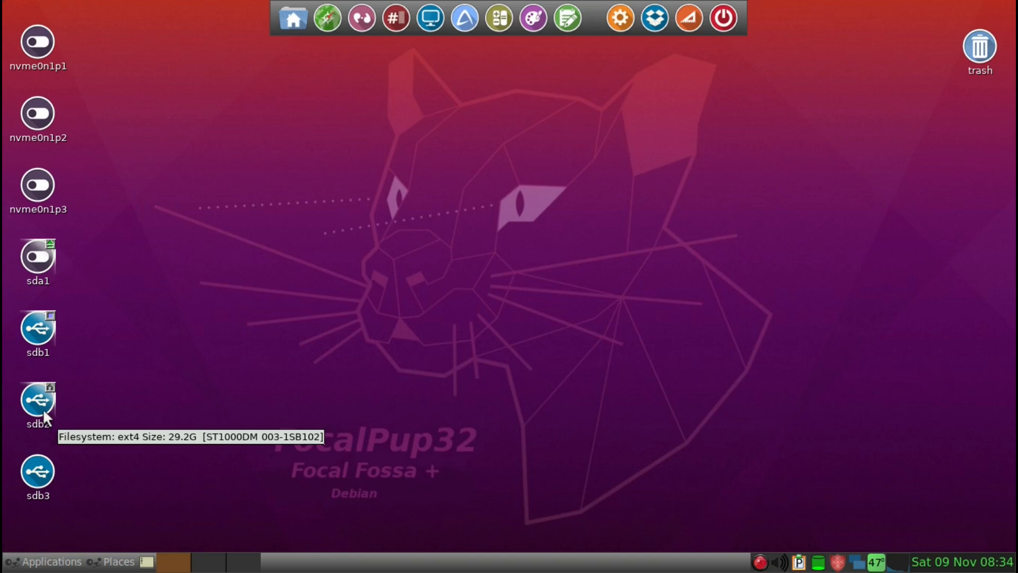
{"action": "mouse_move", "coordinate": [46, 406]}
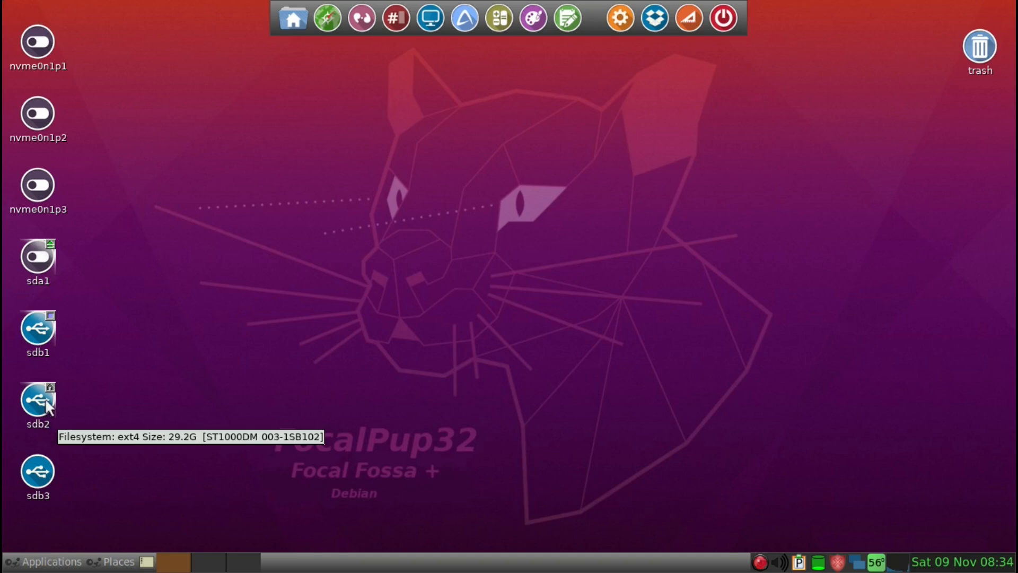
{"action": "double_click", "coordinate": [37, 398]}
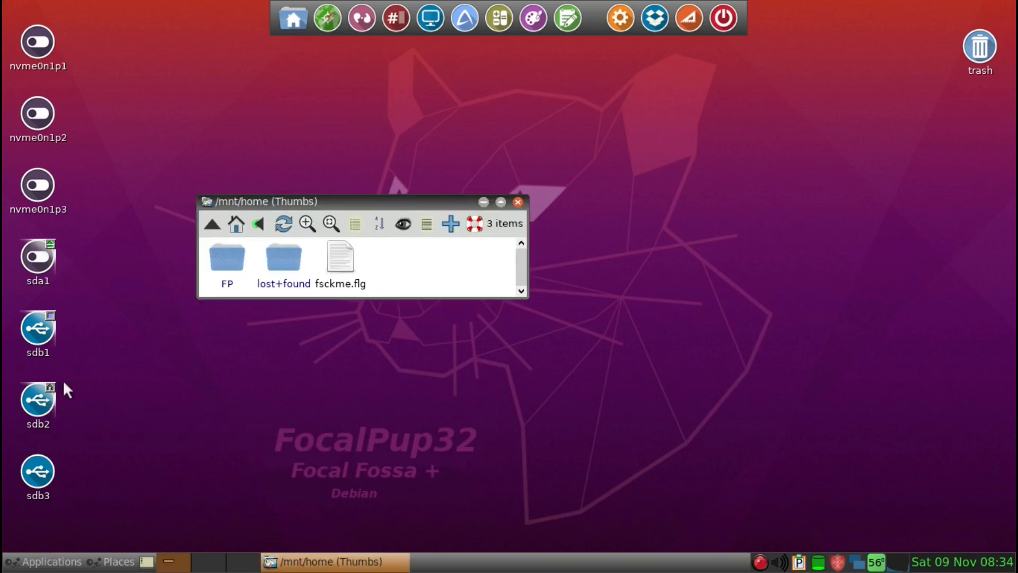
{"action": "mouse_move", "coordinate": [325, 204]}
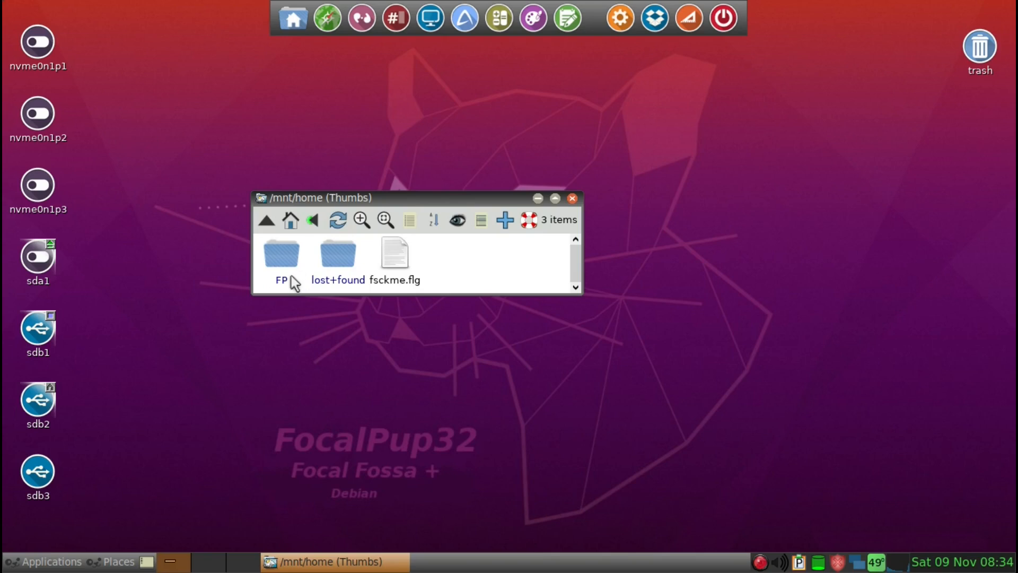
{"action": "mouse_move", "coordinate": [290, 291]}
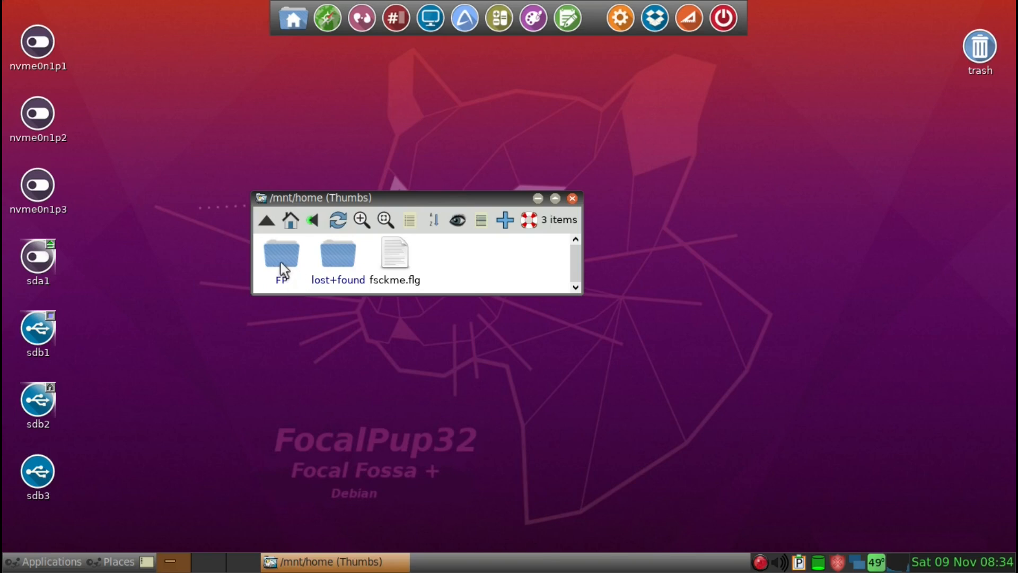
{"action": "double_click", "coordinate": [280, 252]}
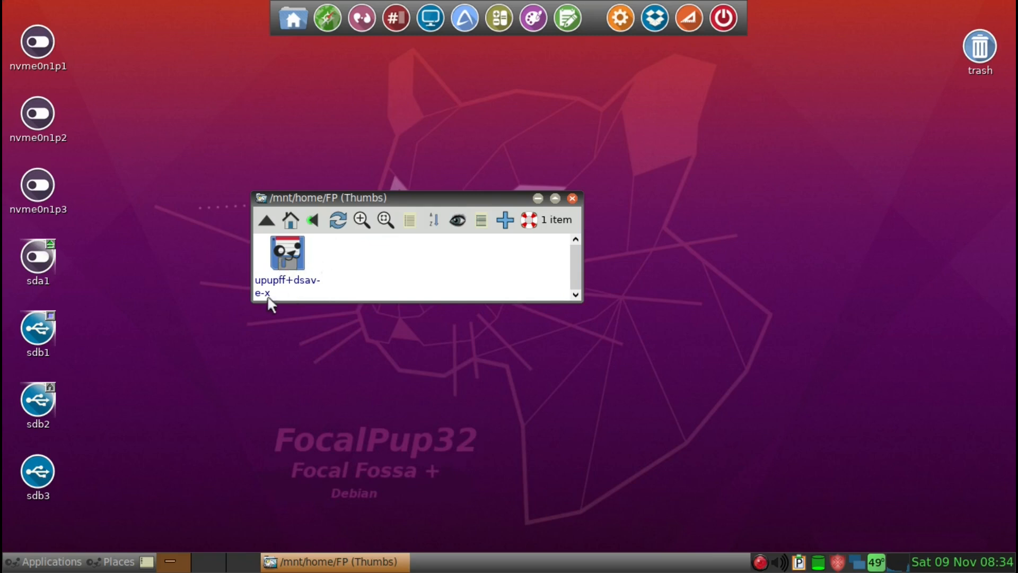
{"action": "mouse_move", "coordinate": [290, 293]}
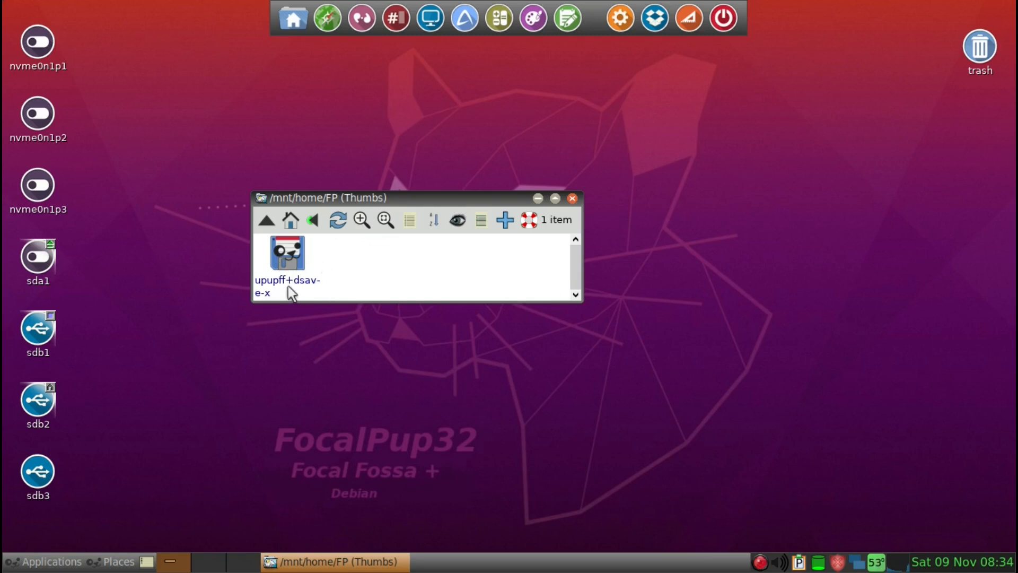
{"action": "mouse_move", "coordinate": [267, 294]}
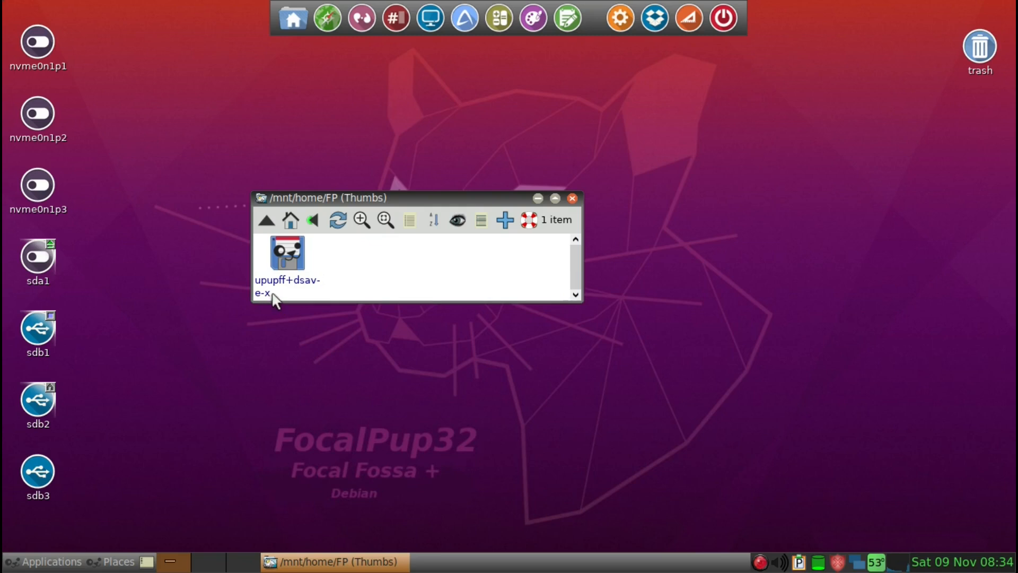
{"action": "mouse_move", "coordinate": [336, 297]}
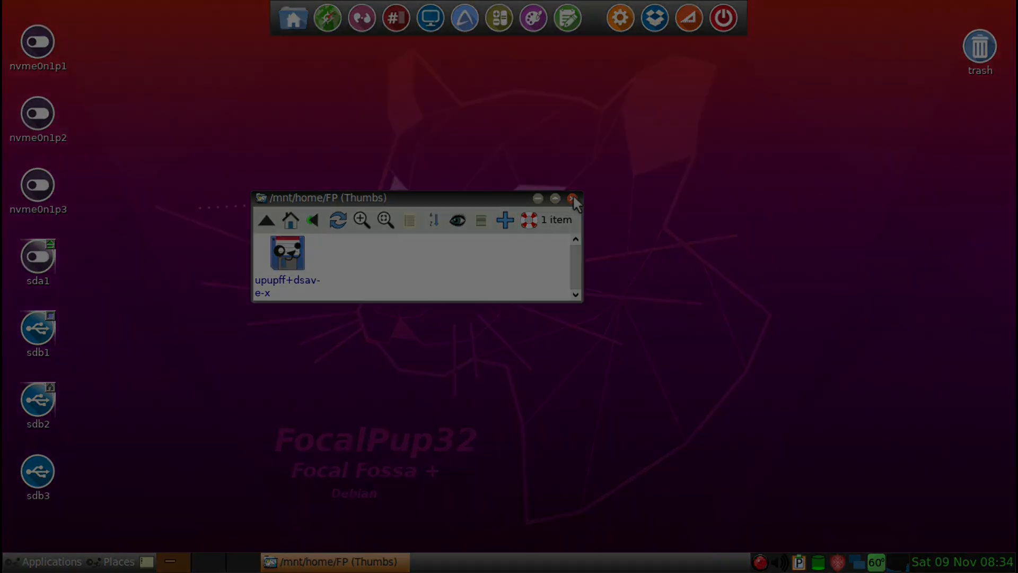
{"action": "left_click", "coordinate": [574, 199]}
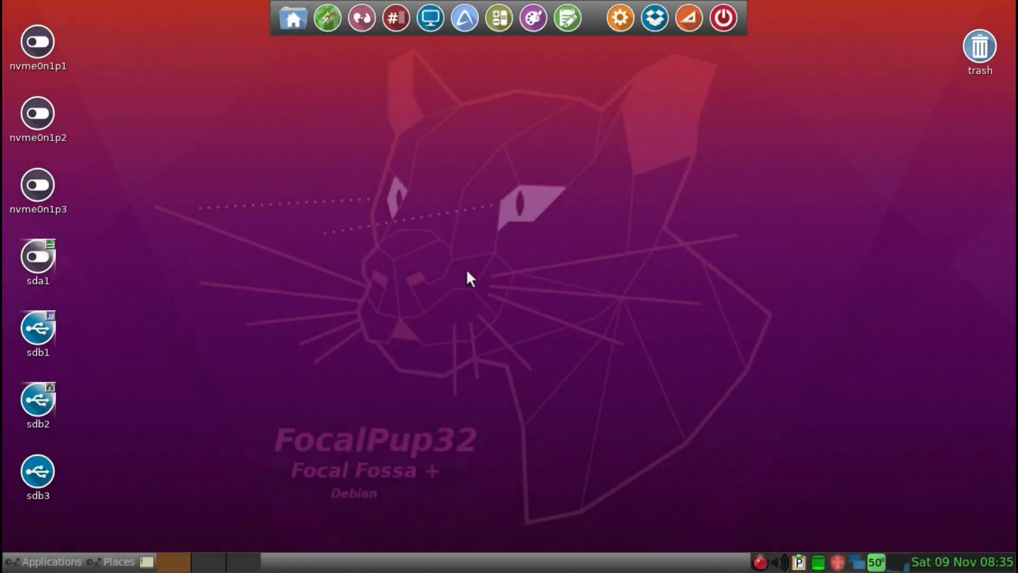
{"action": "mouse_move", "coordinate": [297, 173]}
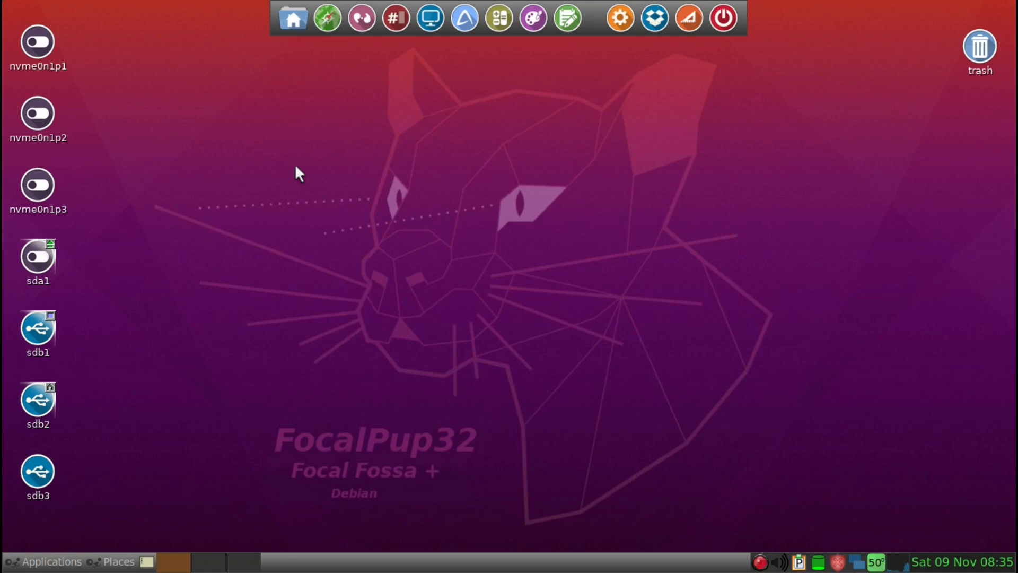
{"action": "mouse_move", "coordinate": [59, 260]}
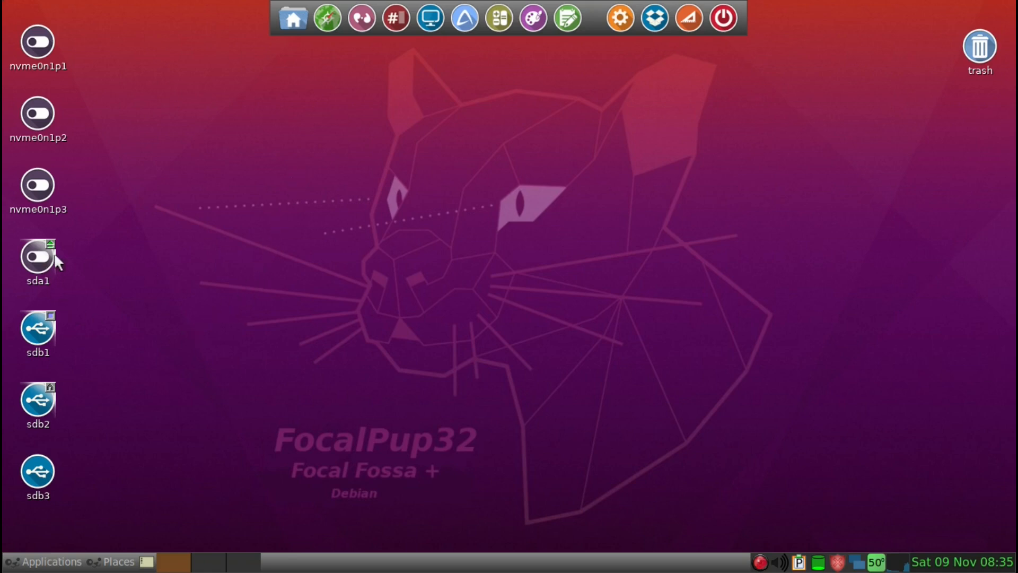
{"action": "mouse_move", "coordinate": [30, 419]}
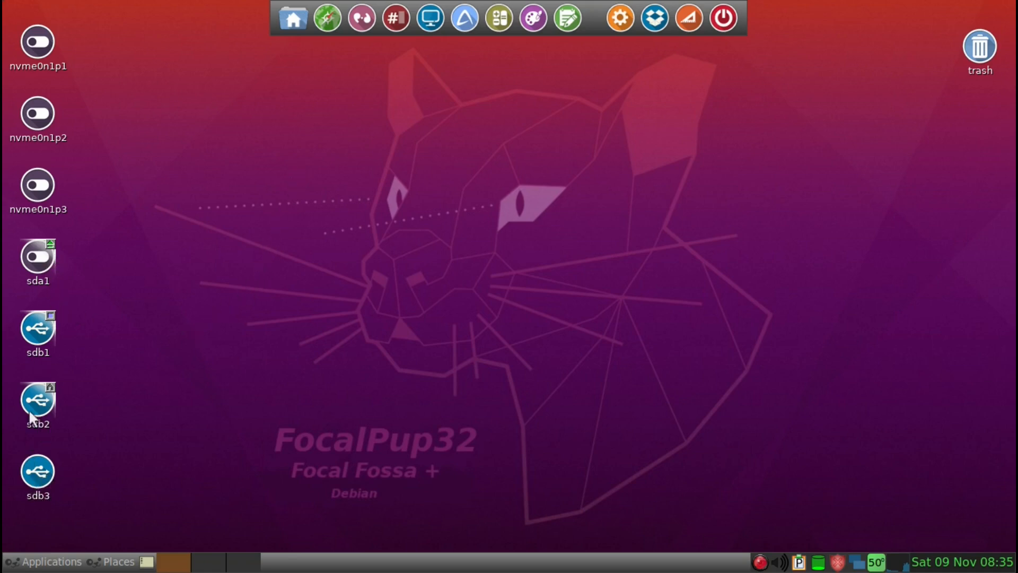
{"action": "mouse_move", "coordinate": [52, 455]}
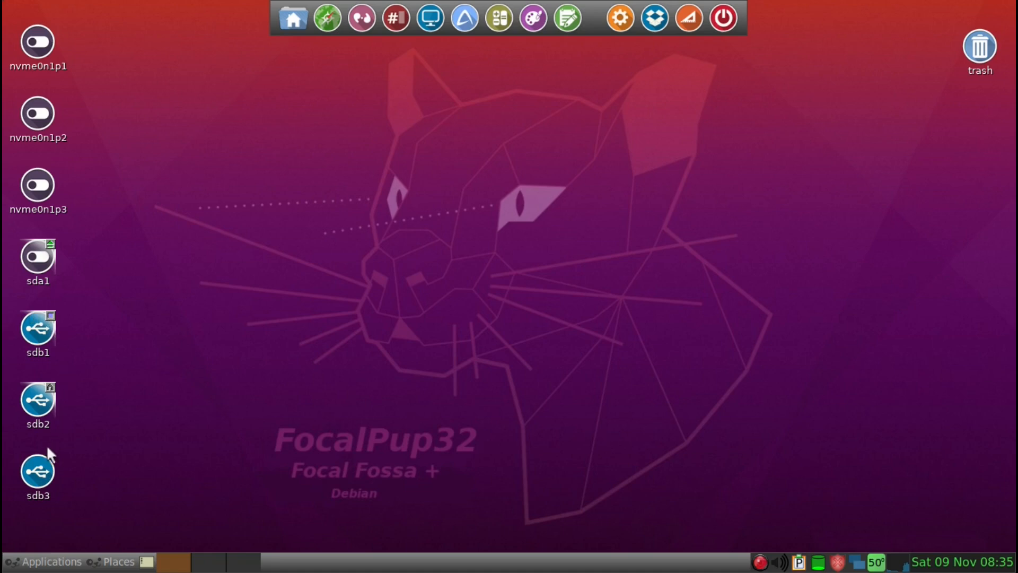
{"action": "mouse_move", "coordinate": [38, 471]}
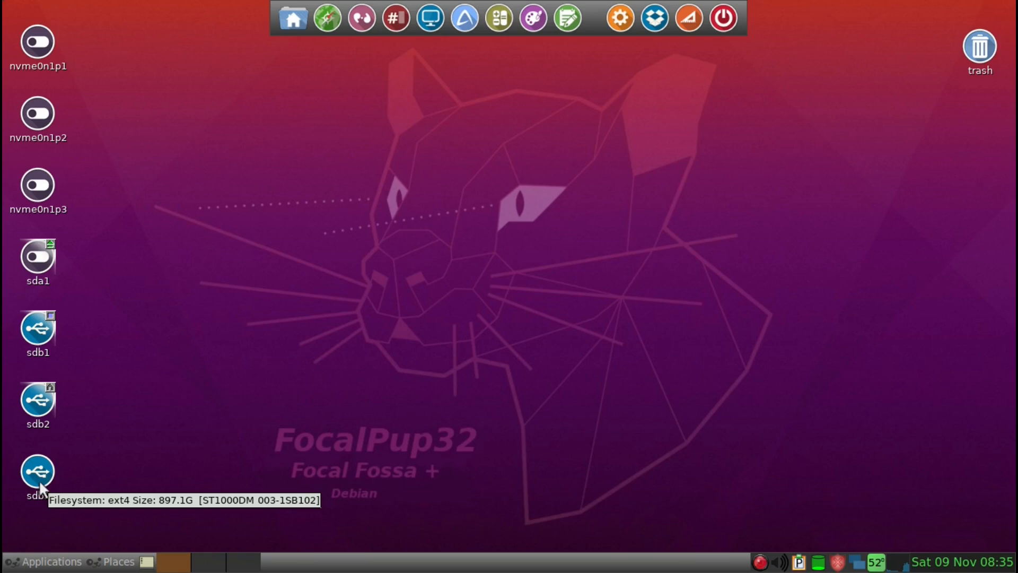
{"action": "mouse_move", "coordinate": [41, 477]}
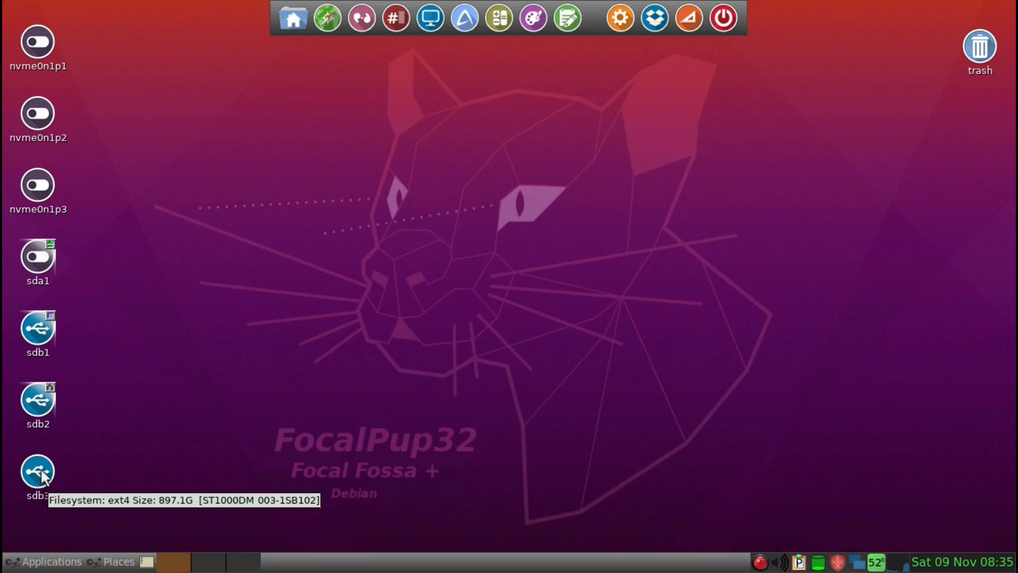
{"action": "right_click", "coordinate": [38, 471]}
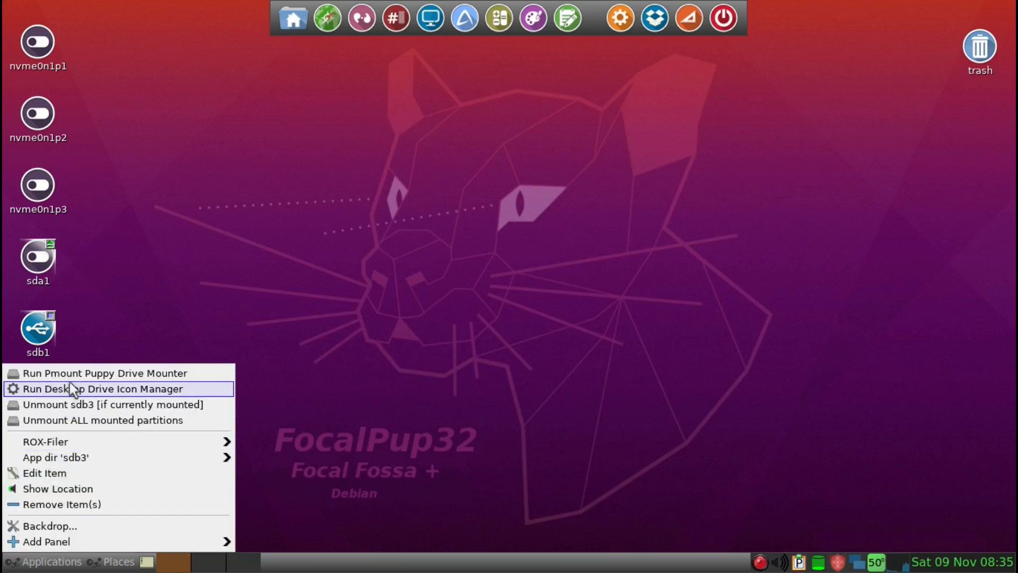
{"action": "mouse_move", "coordinate": [71, 372]}
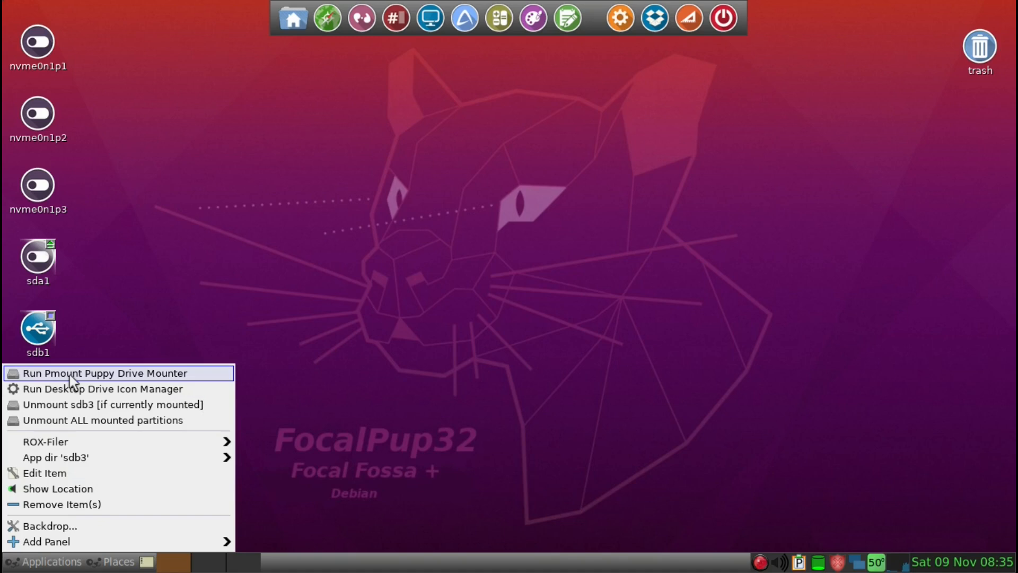
{"action": "left_click", "coordinate": [105, 373]}
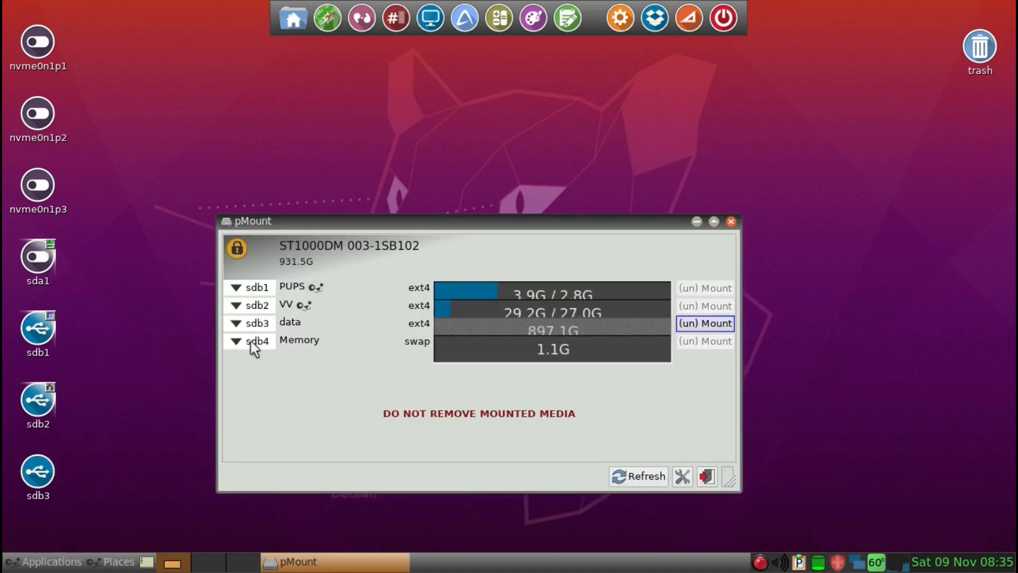
{"action": "mouse_move", "coordinate": [38, 471]}
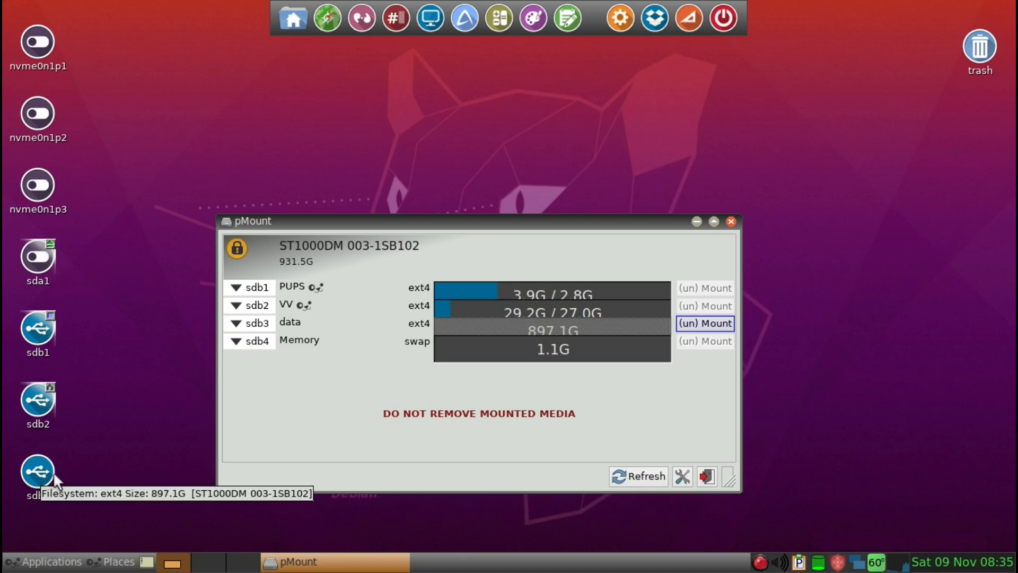
{"action": "mouse_move", "coordinate": [247, 373]}
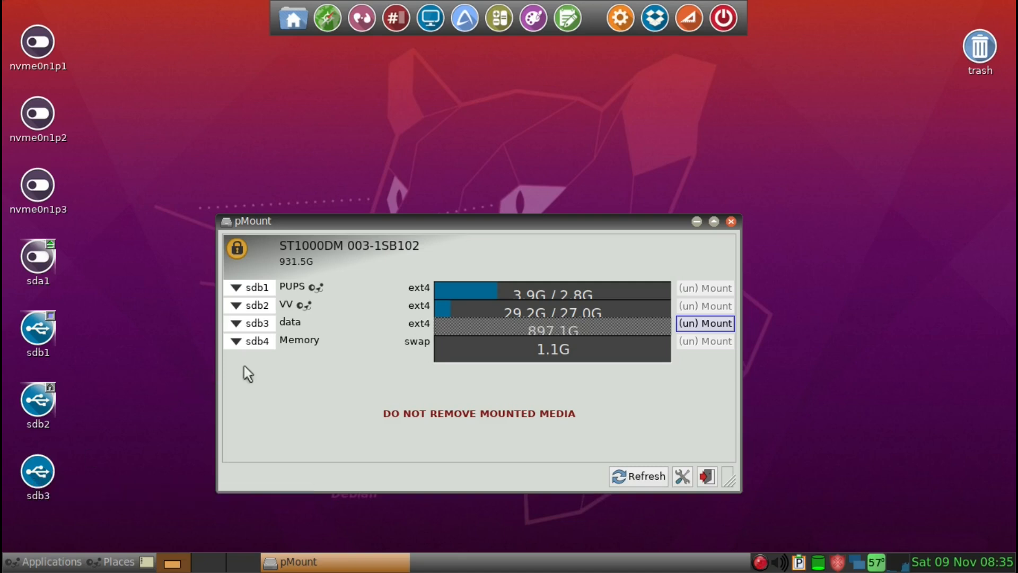
{"action": "mouse_move", "coordinate": [252, 339]}
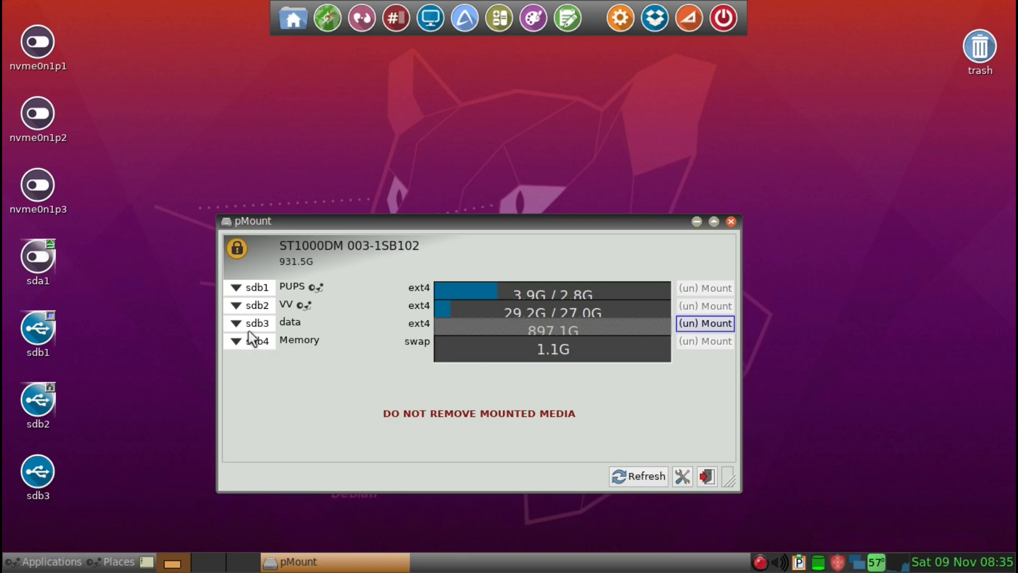
{"action": "mouse_move", "coordinate": [244, 328]}
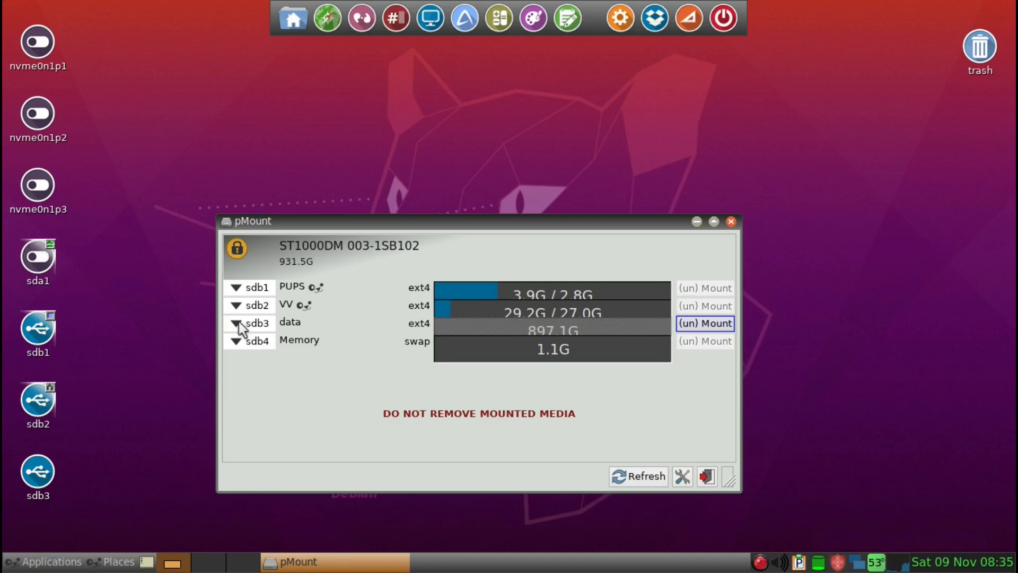
{"action": "left_click", "coordinate": [235, 322]}
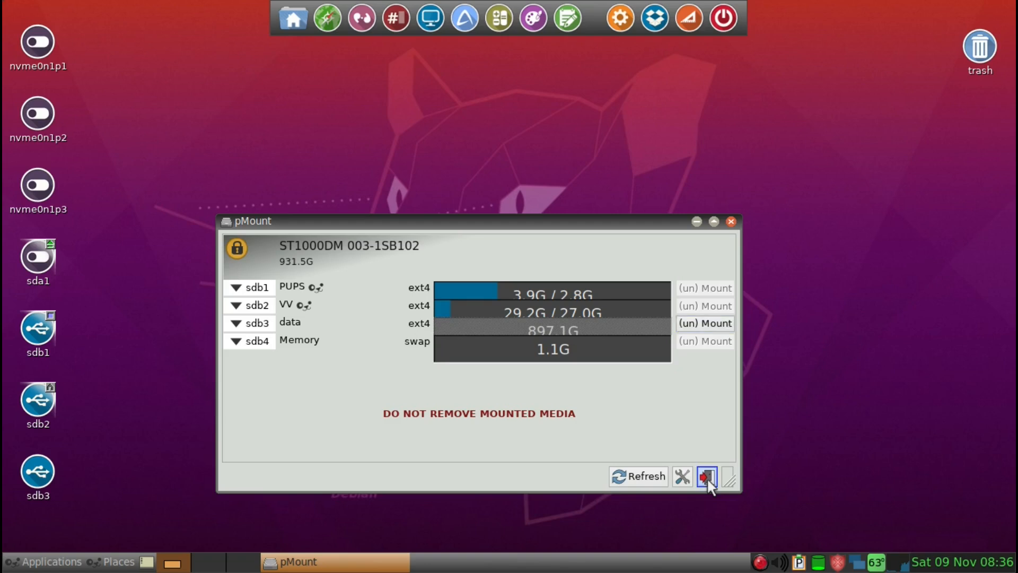
{"action": "left_click", "coordinate": [706, 476]}
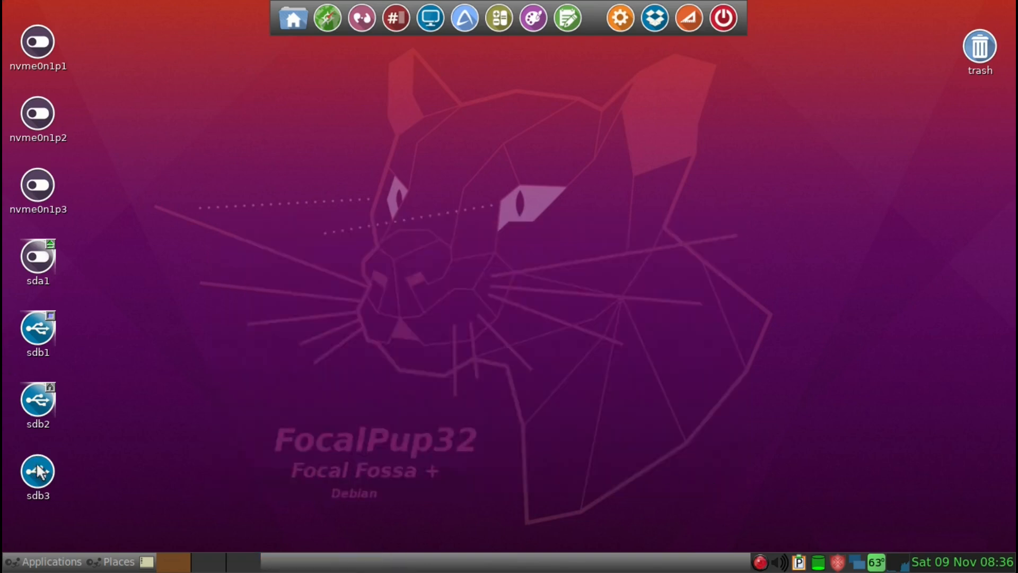
- Mount sdb3 to show lost+found, Music and Pictures, then show the home folder
{"action": "double_click", "coordinate": [37, 471]}
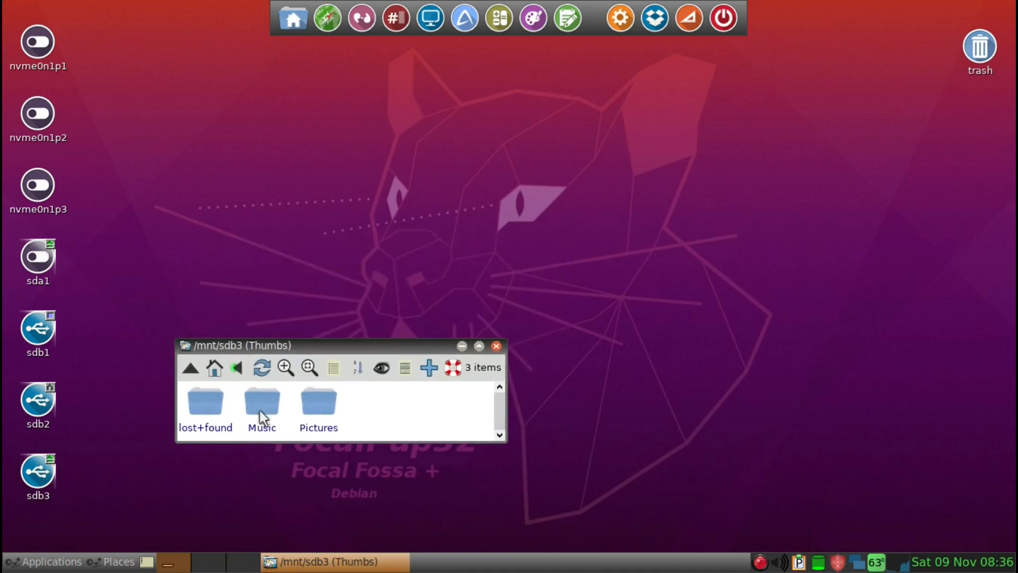
{"action": "mouse_move", "coordinate": [330, 417]}
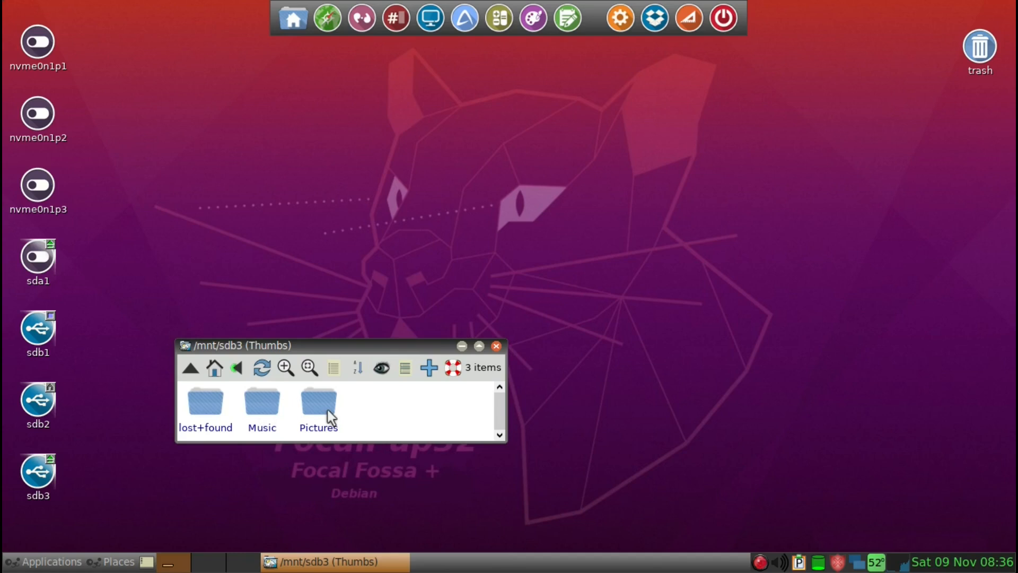
{"action": "mouse_move", "coordinate": [262, 341]}
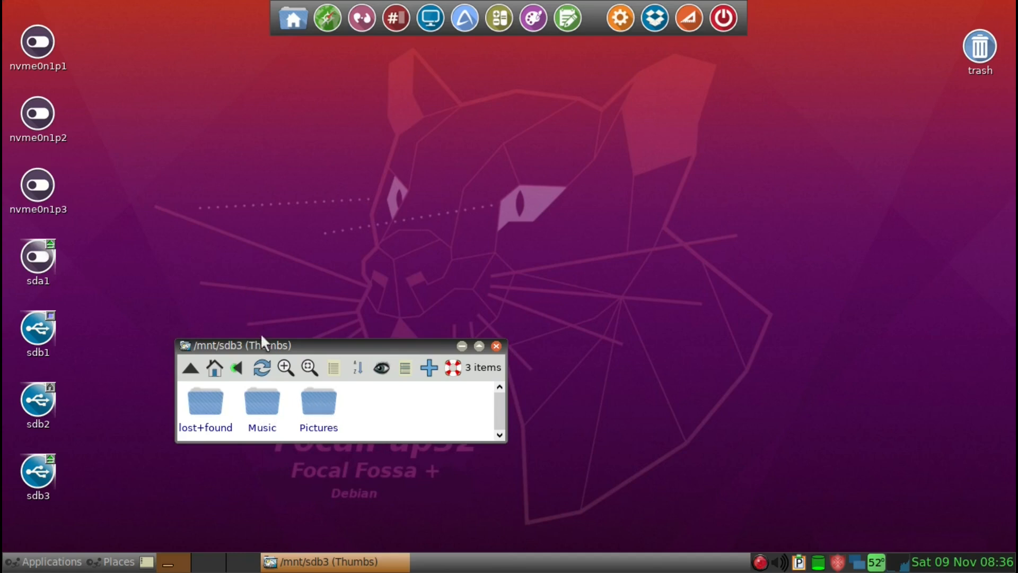
{"action": "mouse_move", "coordinate": [198, 340]}
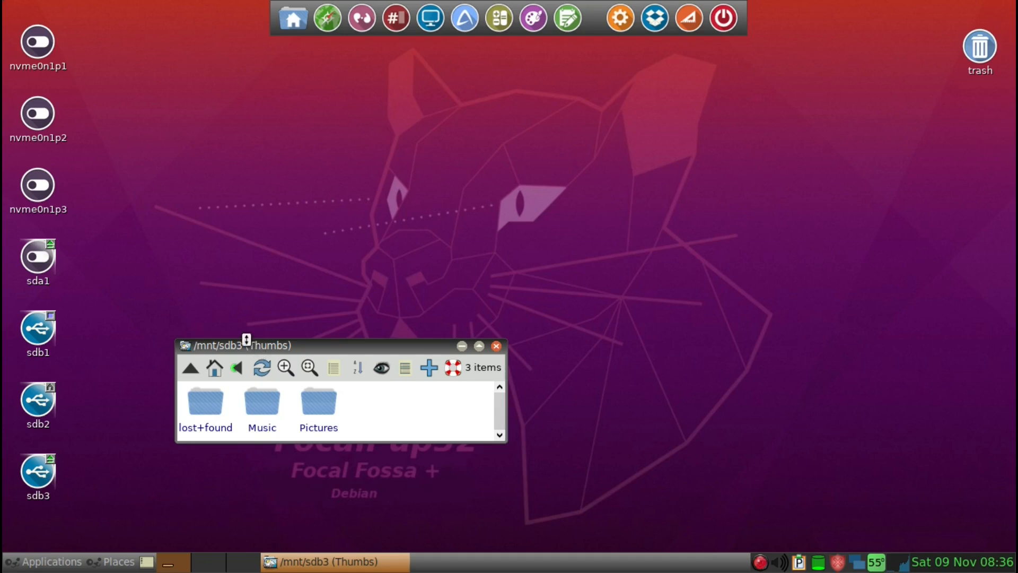
{"action": "mouse_move", "coordinate": [293, 18]}
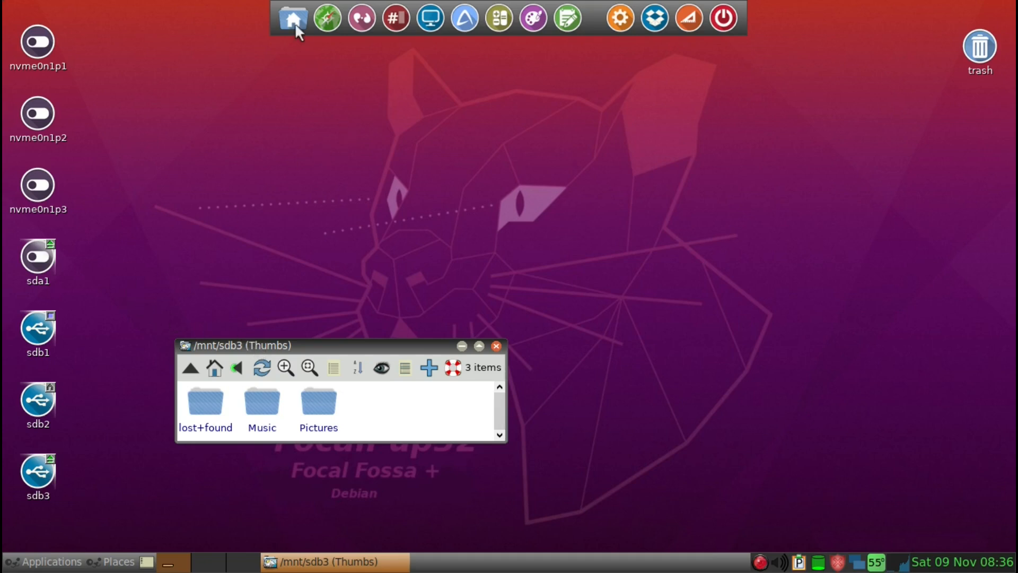
{"action": "mouse_move", "coordinate": [364, 351]}
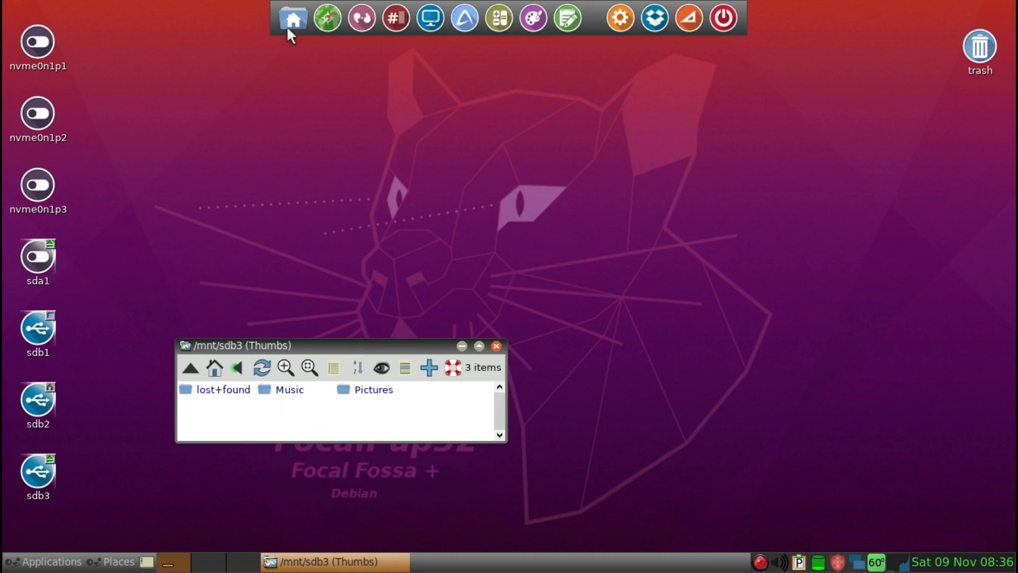
{"action": "left_click", "coordinate": [293, 18]}
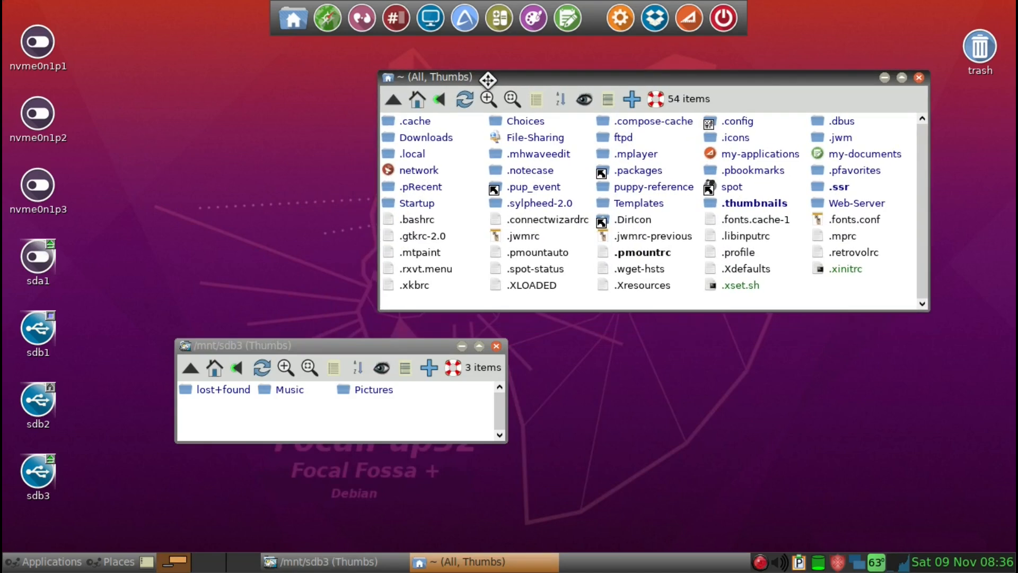
{"action": "mouse_move", "coordinate": [543, 227]}
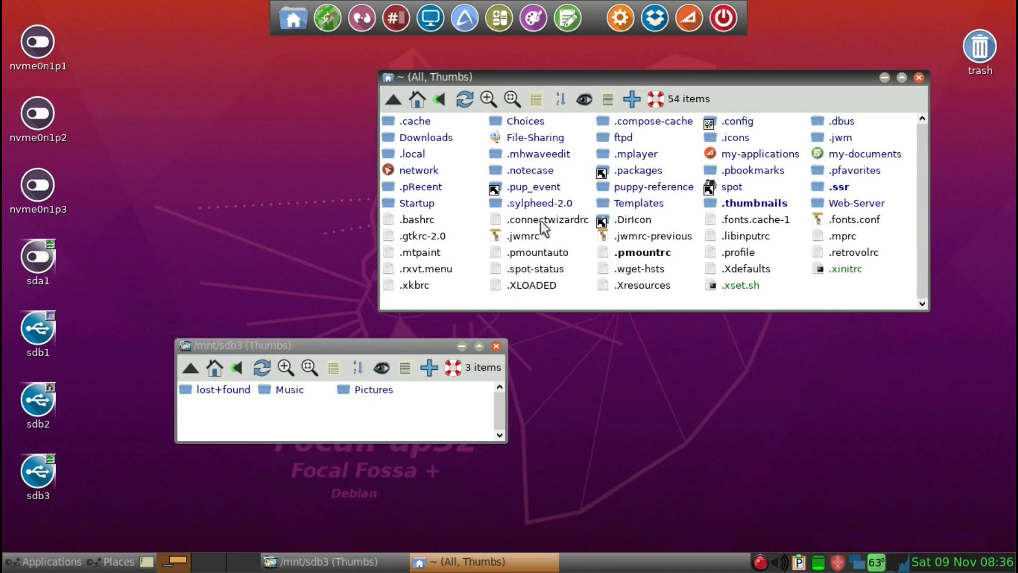
{"action": "mouse_move", "coordinate": [659, 180]}
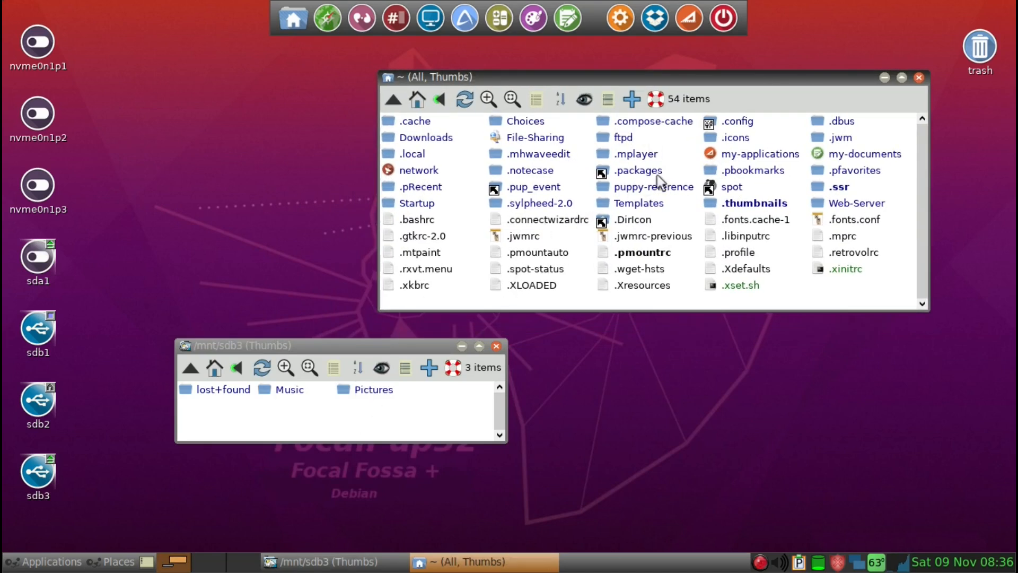
{"action": "mouse_move", "coordinate": [765, 151]}
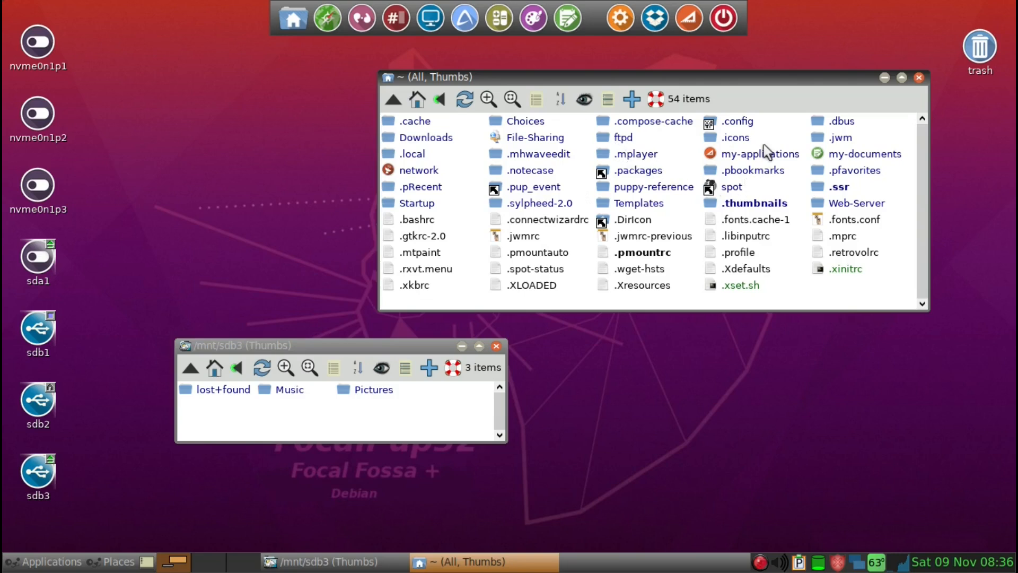
{"action": "mouse_move", "coordinate": [303, 400]}
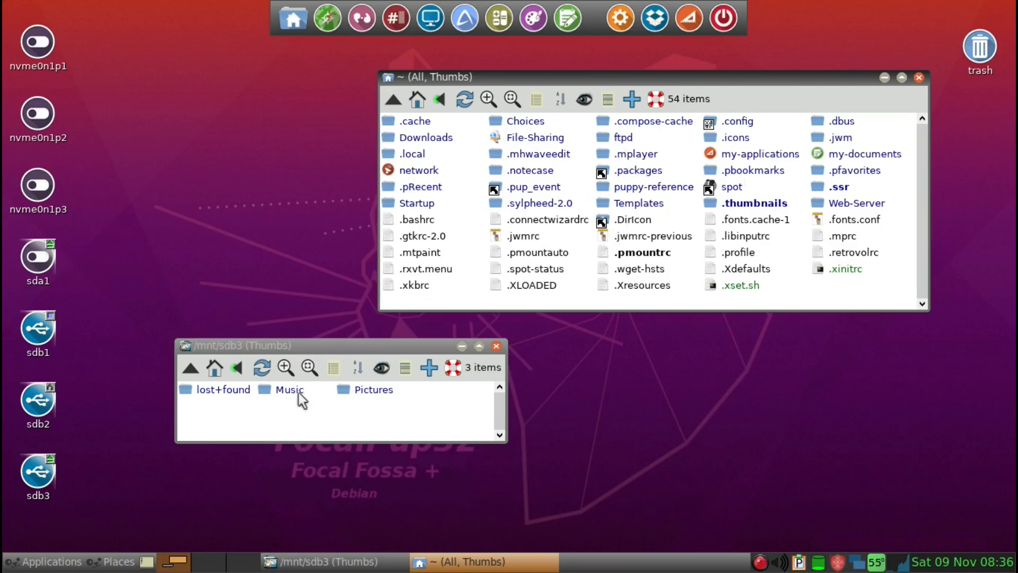
{"action": "mouse_move", "coordinate": [120, 449]}
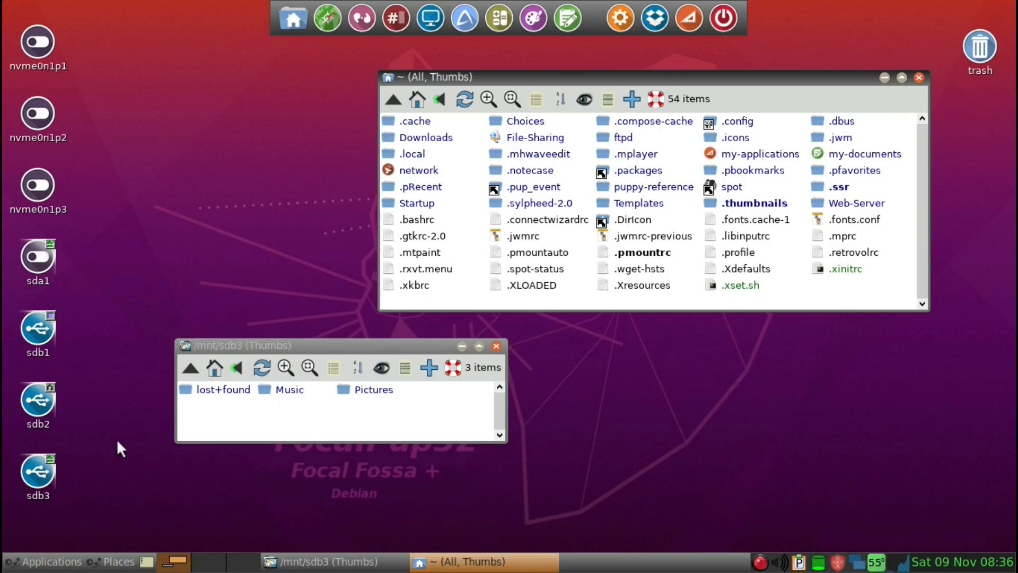
{"action": "mouse_move", "coordinate": [38, 471]}
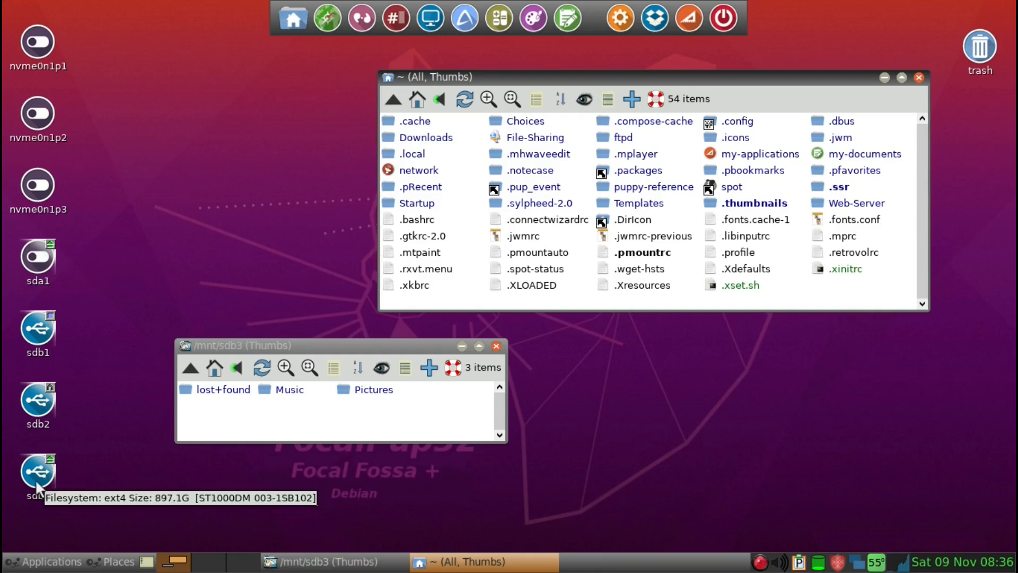
{"action": "mouse_move", "coordinate": [51, 513]}
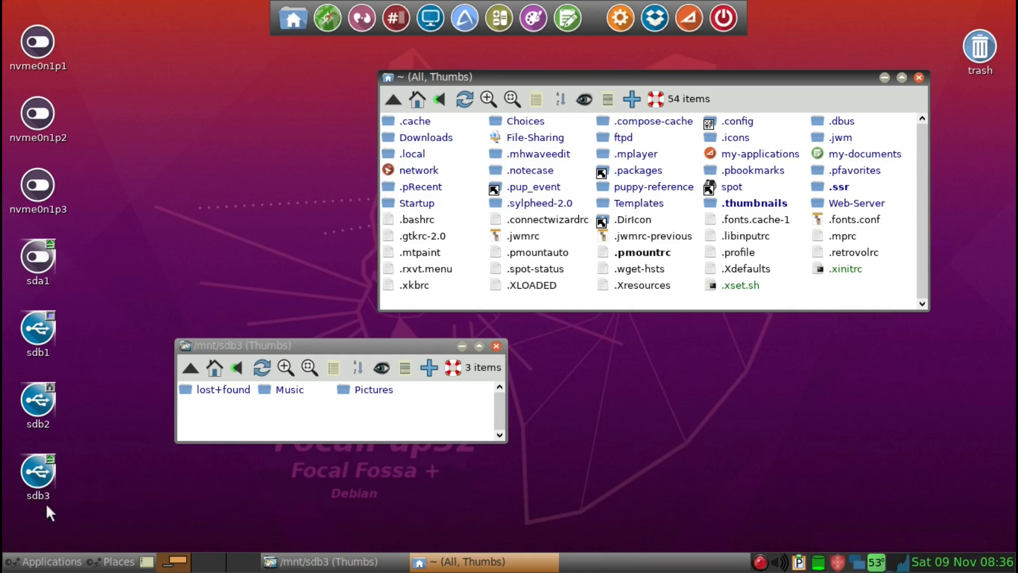
{"action": "mouse_move", "coordinate": [39, 468]}
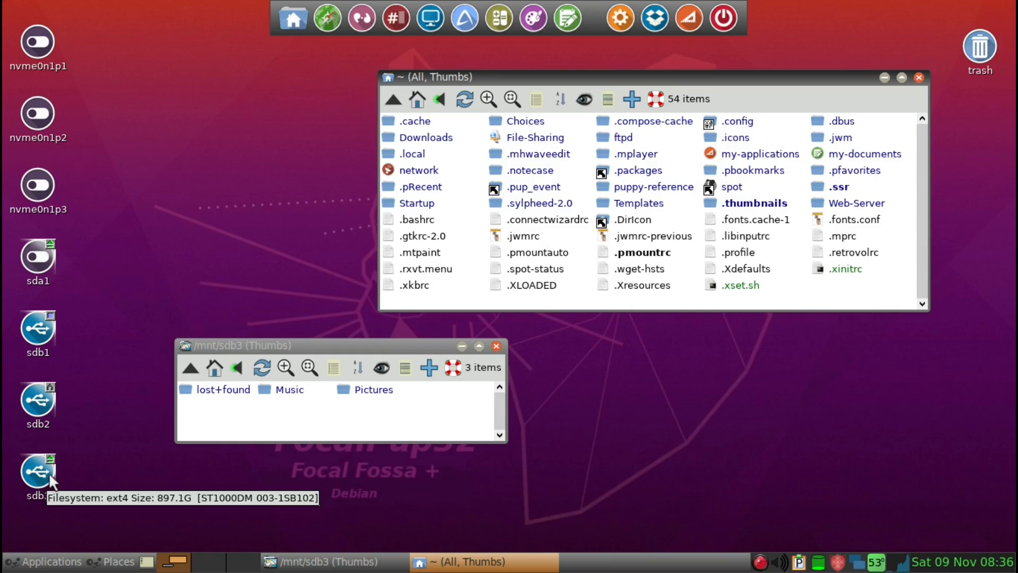
{"action": "mouse_move", "coordinate": [272, 398]}
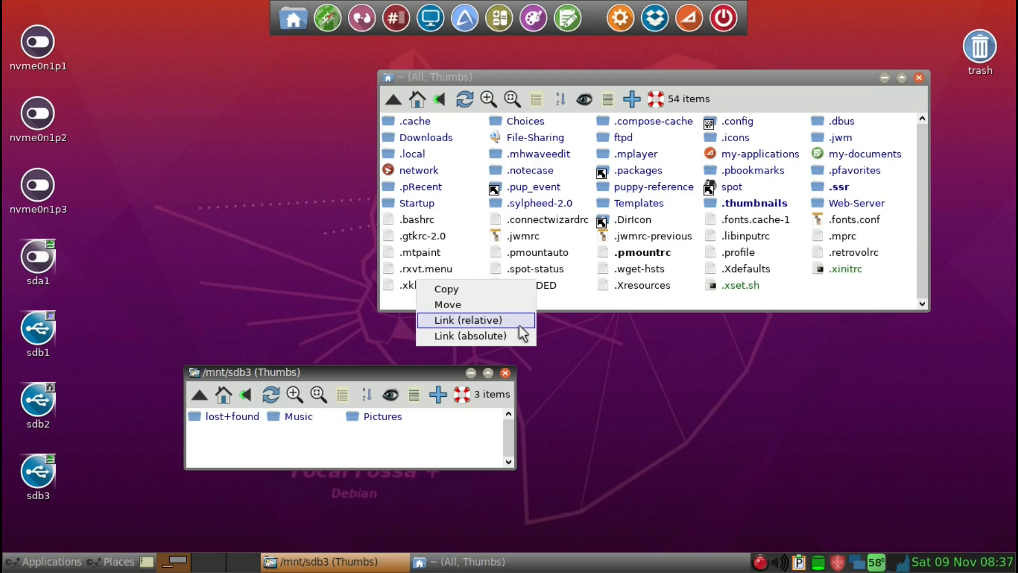
- Create a relative Music link in home pointing to the sdb3 Music folder
{"action": "left_click", "coordinate": [465, 321]}
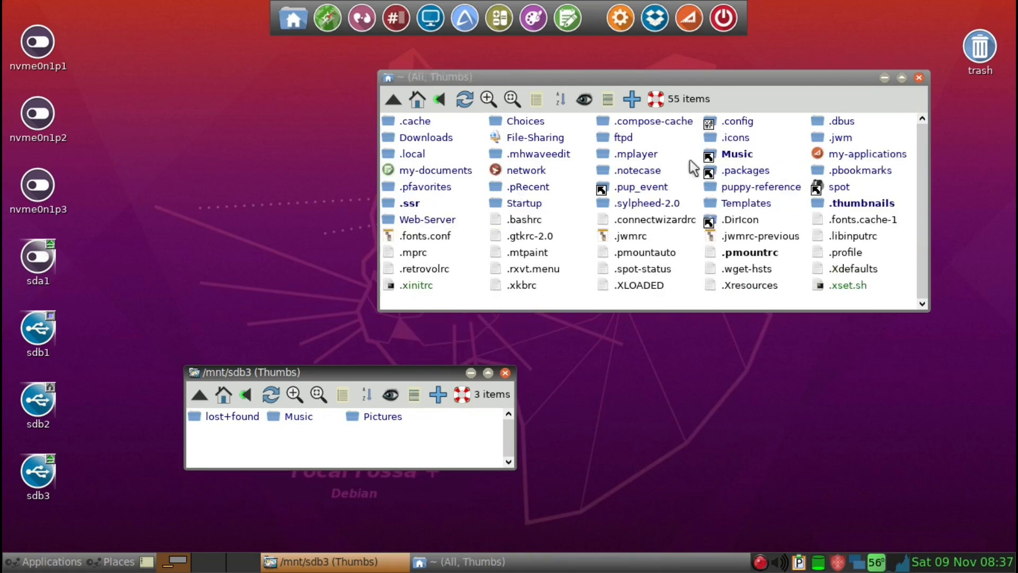
{"action": "mouse_move", "coordinate": [734, 157]}
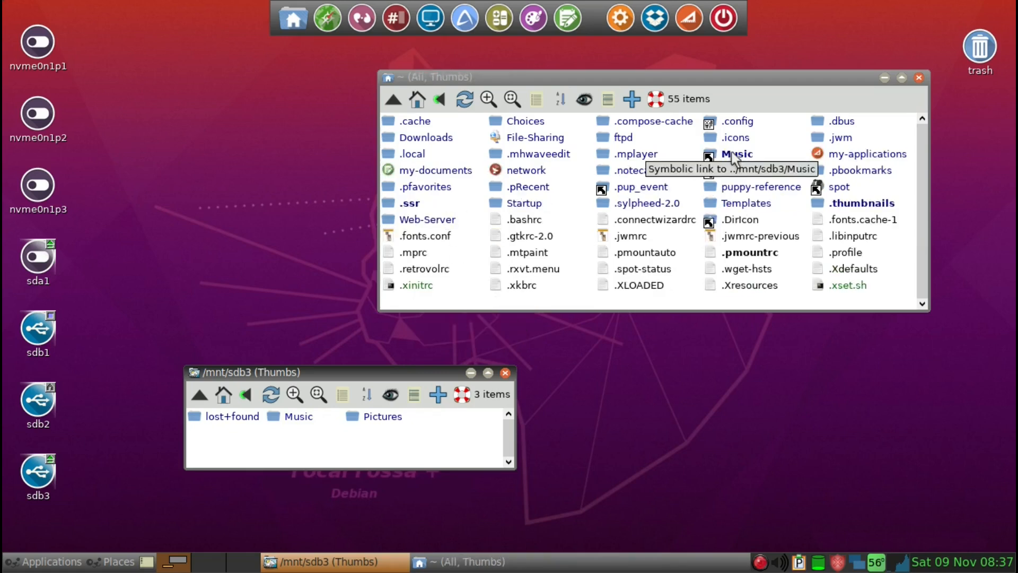
{"action": "mouse_move", "coordinate": [711, 123]}
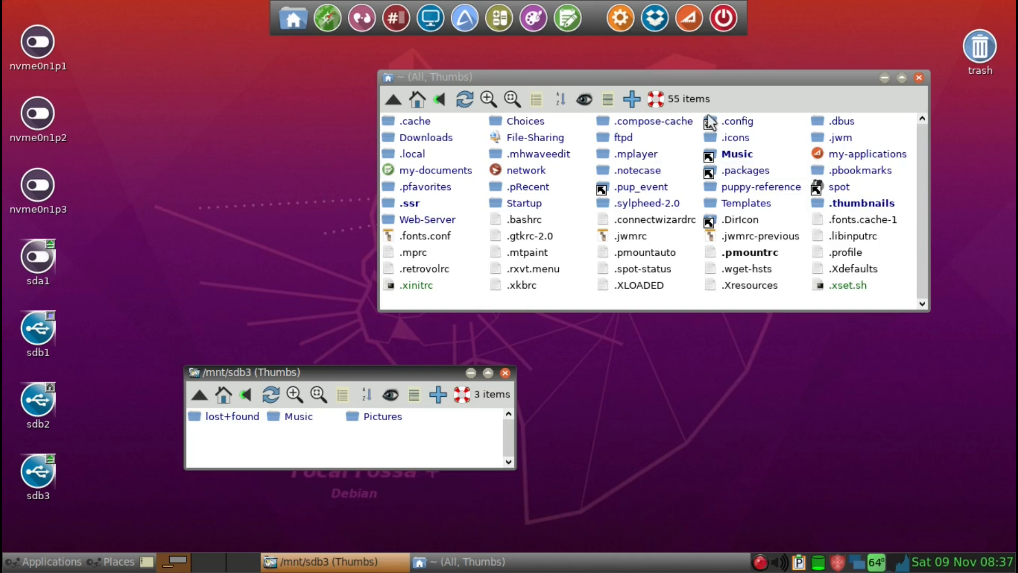
{"action": "mouse_move", "coordinate": [80, 339]}
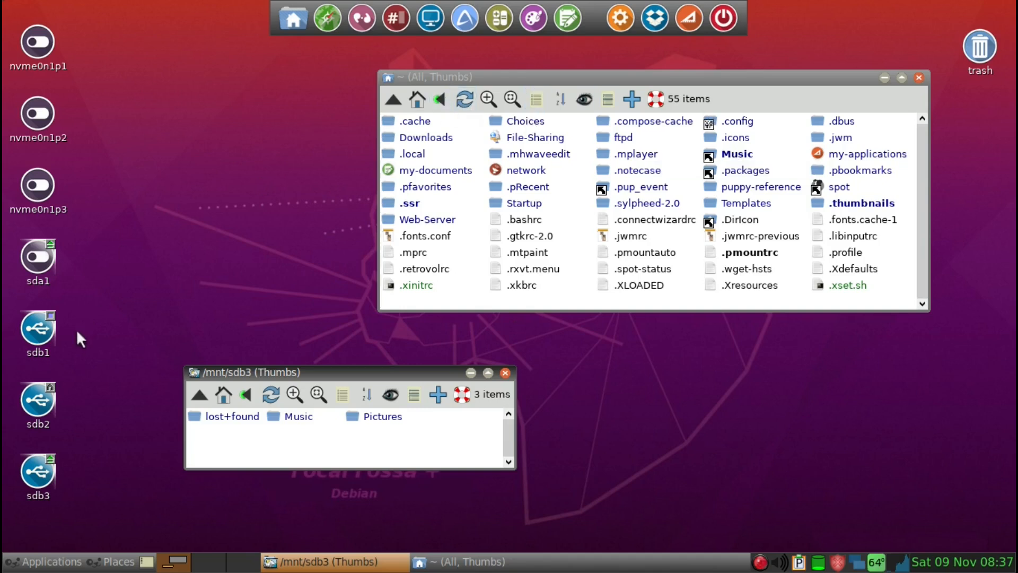
{"action": "mouse_move", "coordinate": [38, 328]}
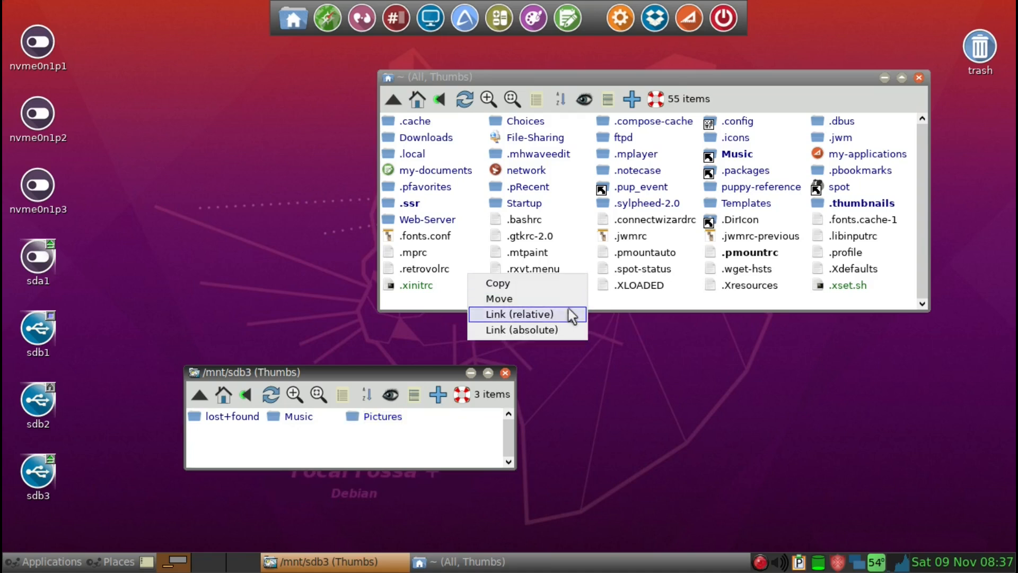
- Link sdb3 Pictures into home, close the sdb3 window and view Jazz in the Music link
{"action": "left_click", "coordinate": [517, 314]}
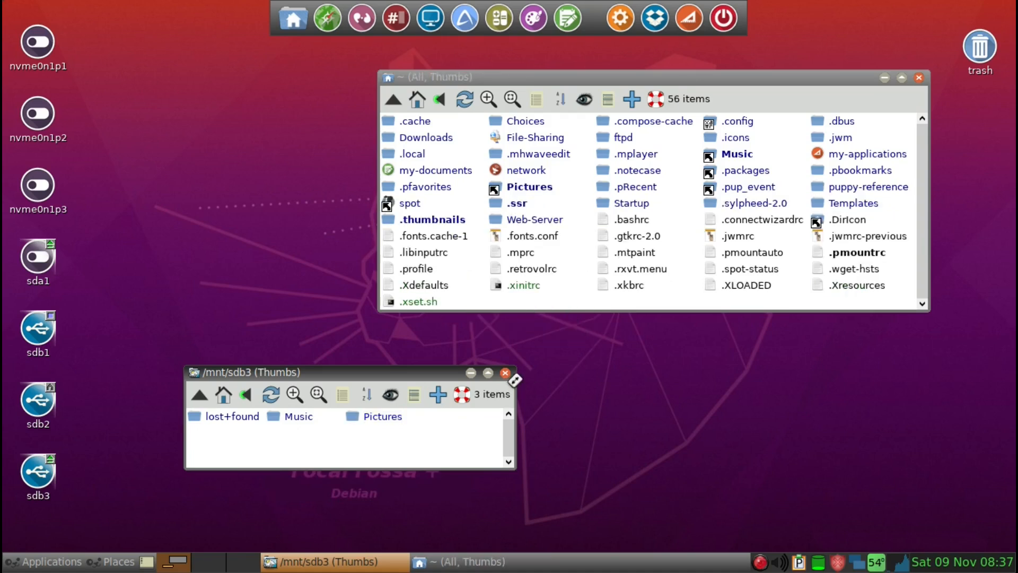
{"action": "left_click", "coordinate": [504, 373]}
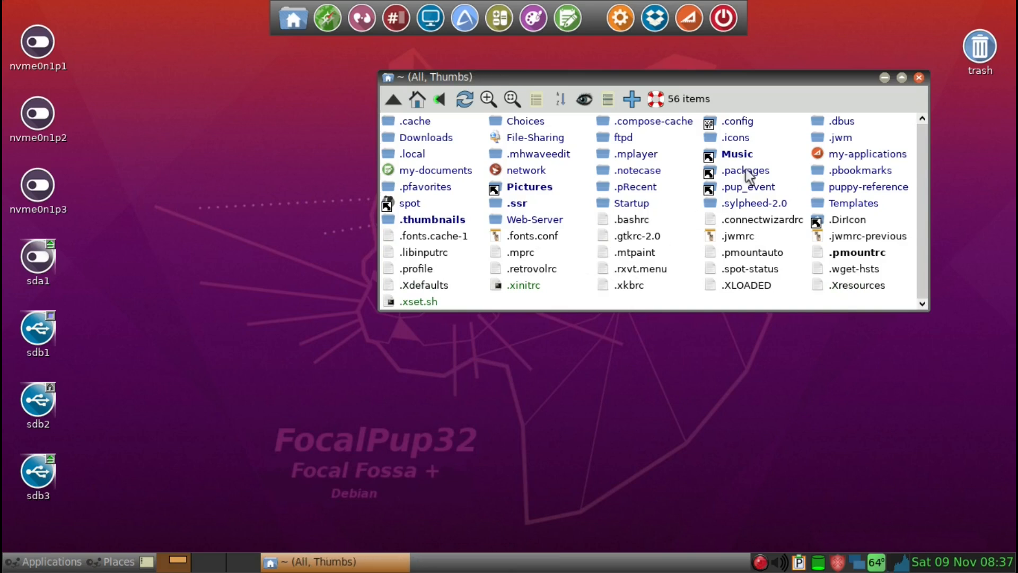
{"action": "double_click", "coordinate": [736, 153]}
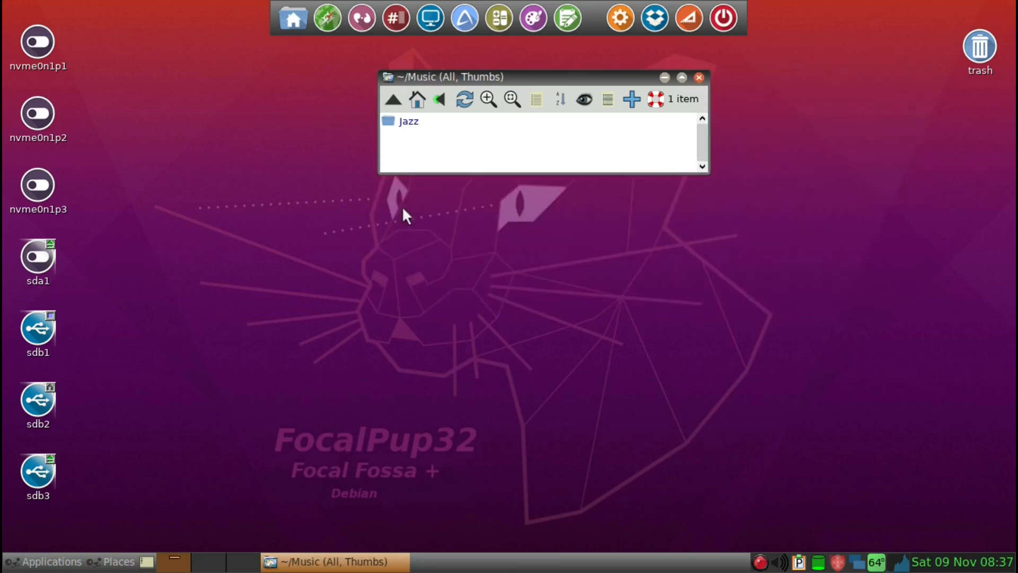
{"action": "mouse_move", "coordinate": [38, 474]}
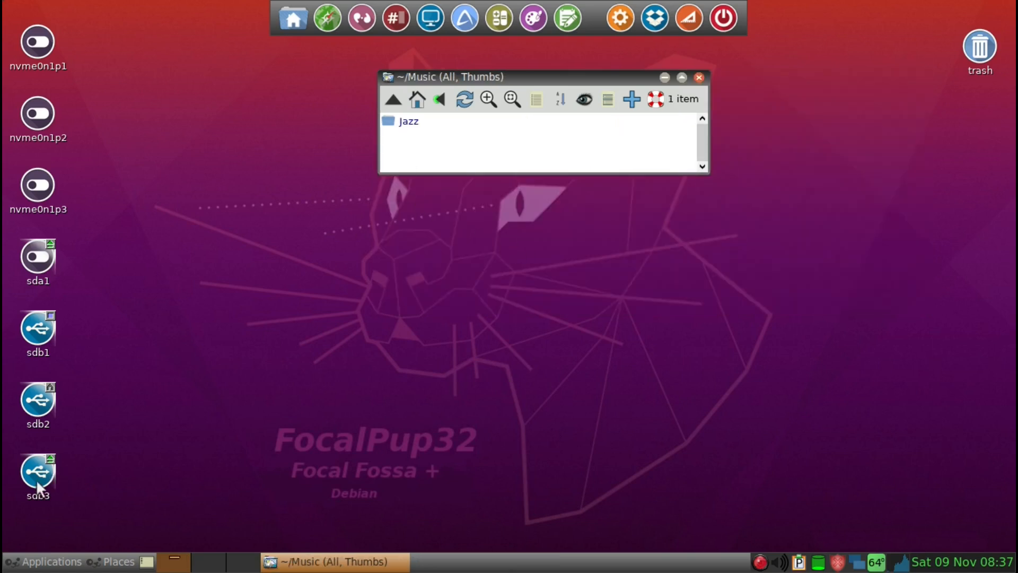
{"action": "mouse_move", "coordinate": [38, 474]}
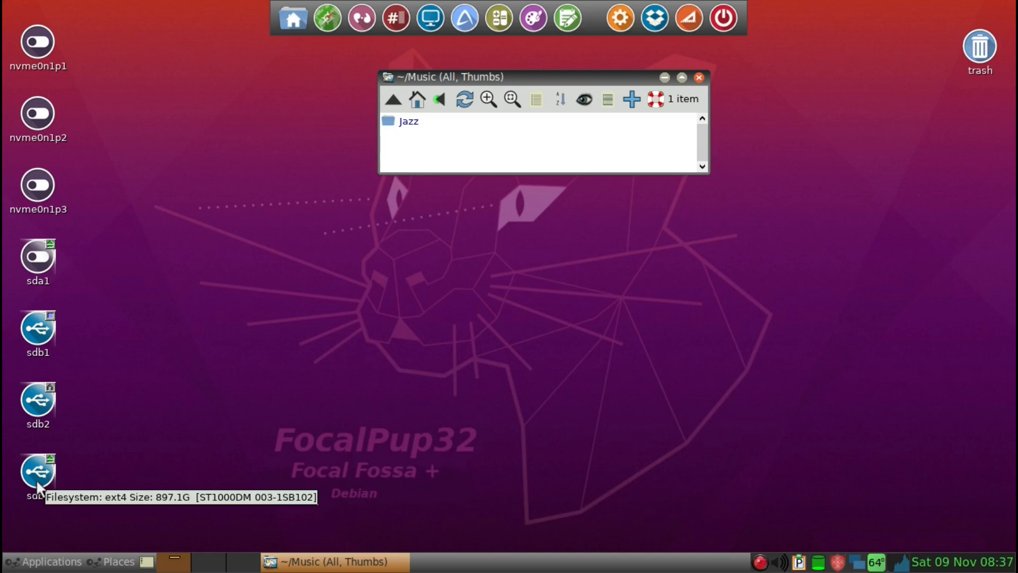
{"action": "mouse_move", "coordinate": [426, 165]}
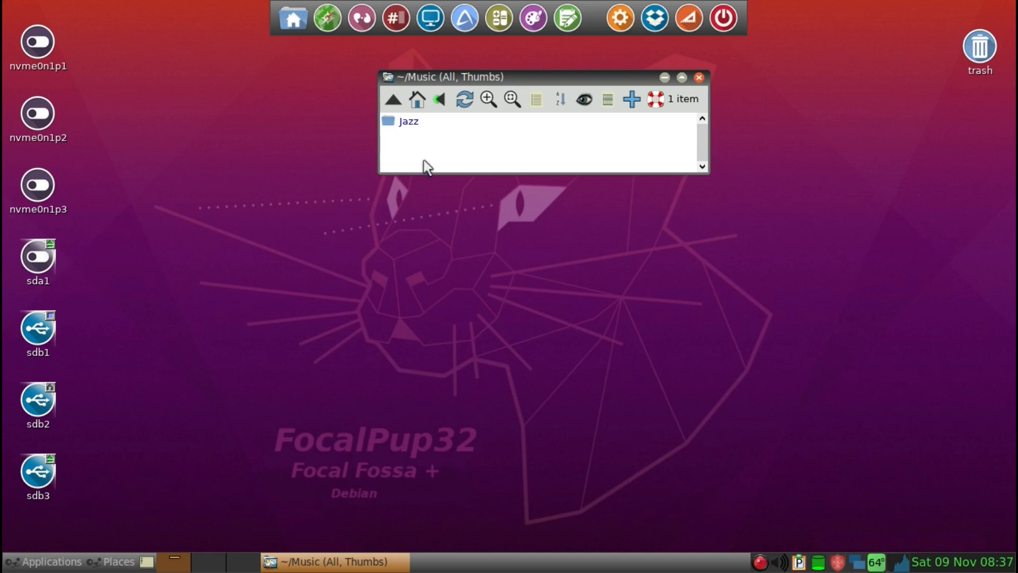
{"action": "mouse_move", "coordinate": [38, 334]}
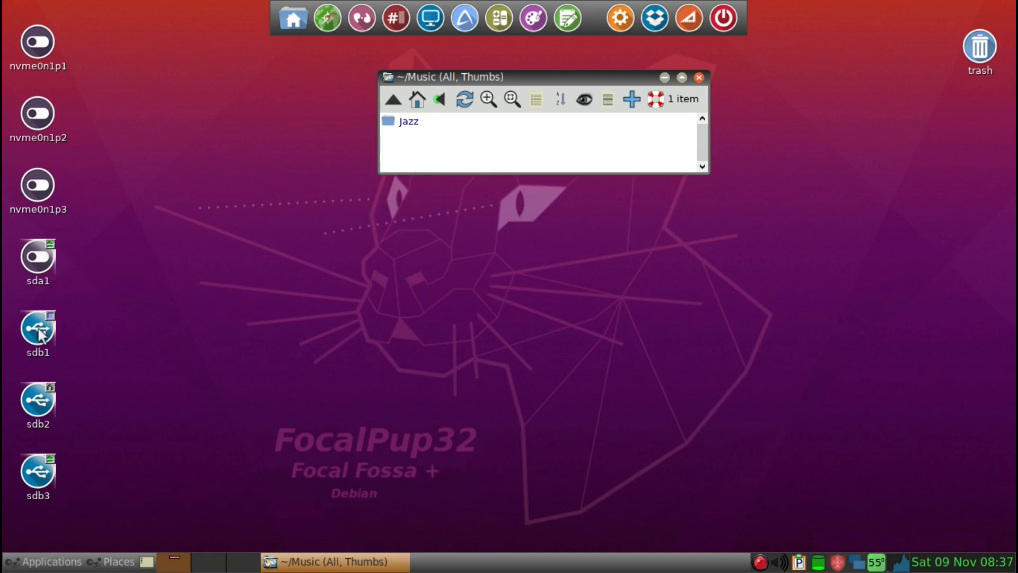
{"action": "mouse_move", "coordinate": [438, 464]}
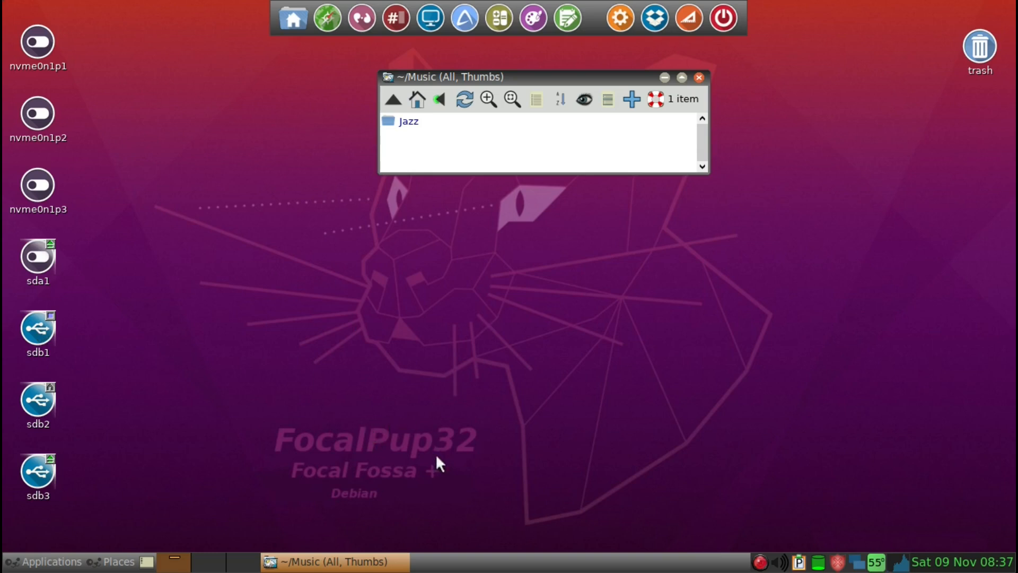
{"action": "mouse_move", "coordinate": [88, 367]}
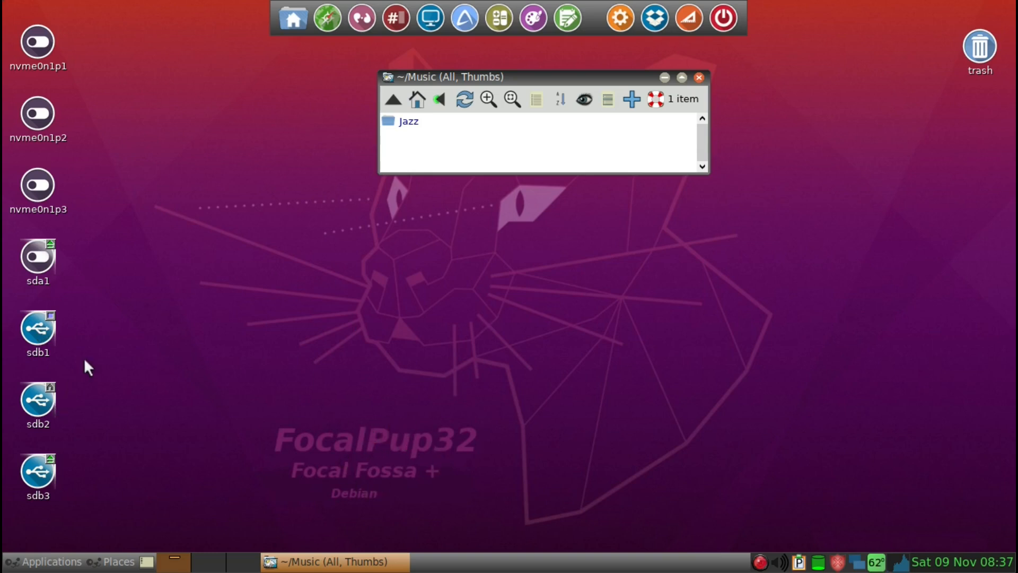
{"action": "mouse_move", "coordinate": [364, 462]}
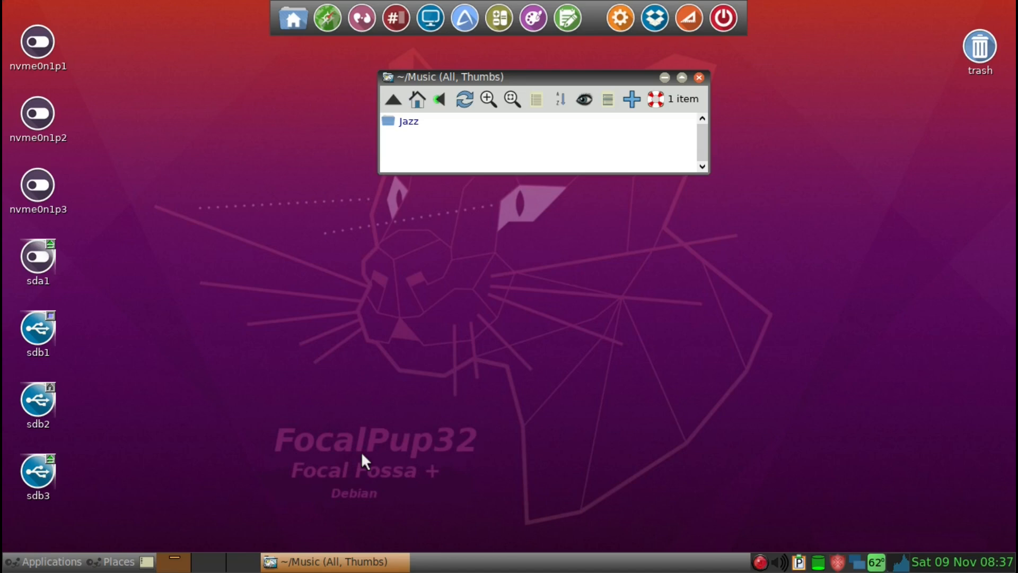
{"action": "mouse_move", "coordinate": [462, 147]}
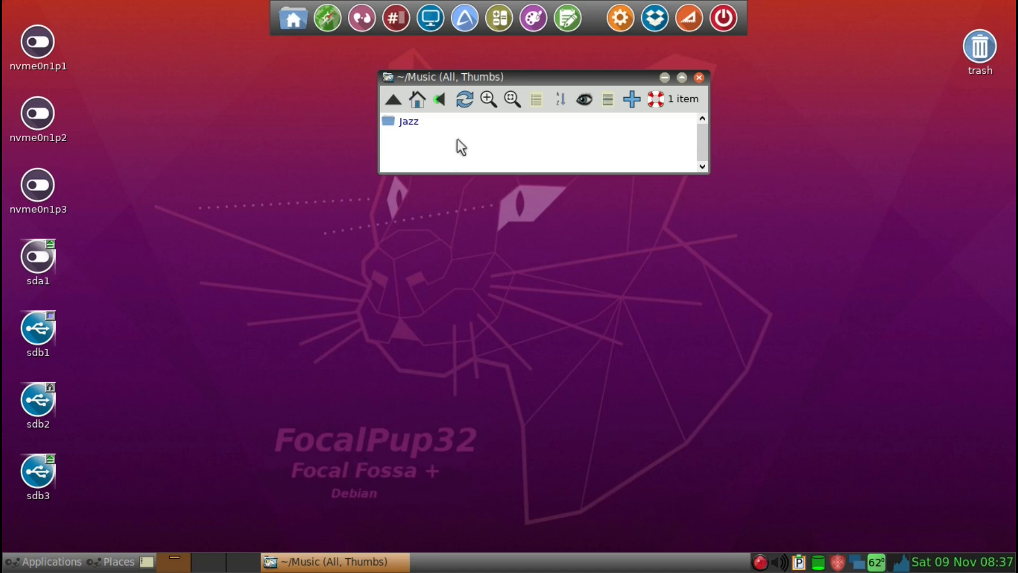
{"action": "mouse_move", "coordinate": [89, 337]}
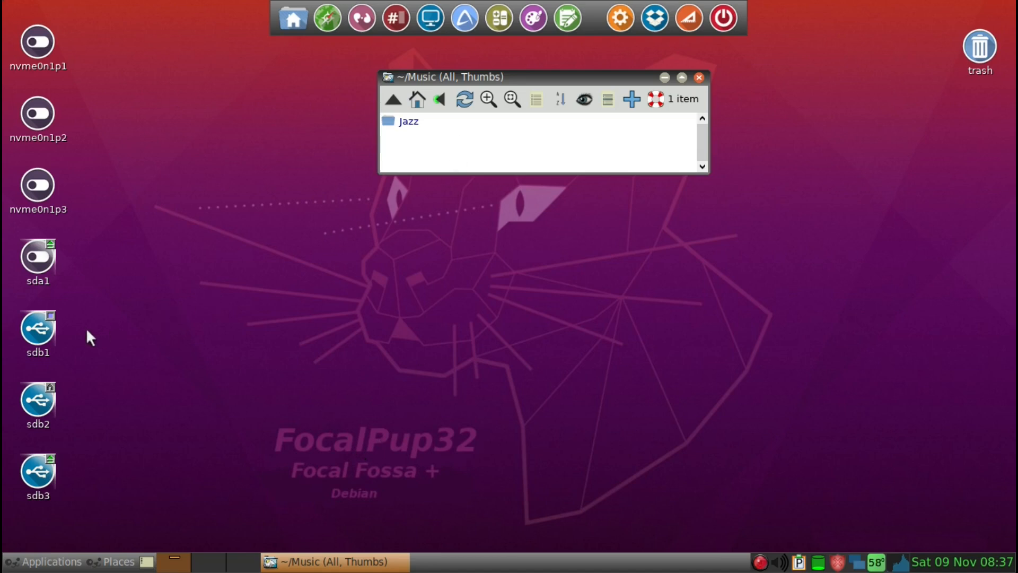
{"action": "mouse_move", "coordinate": [38, 474]}
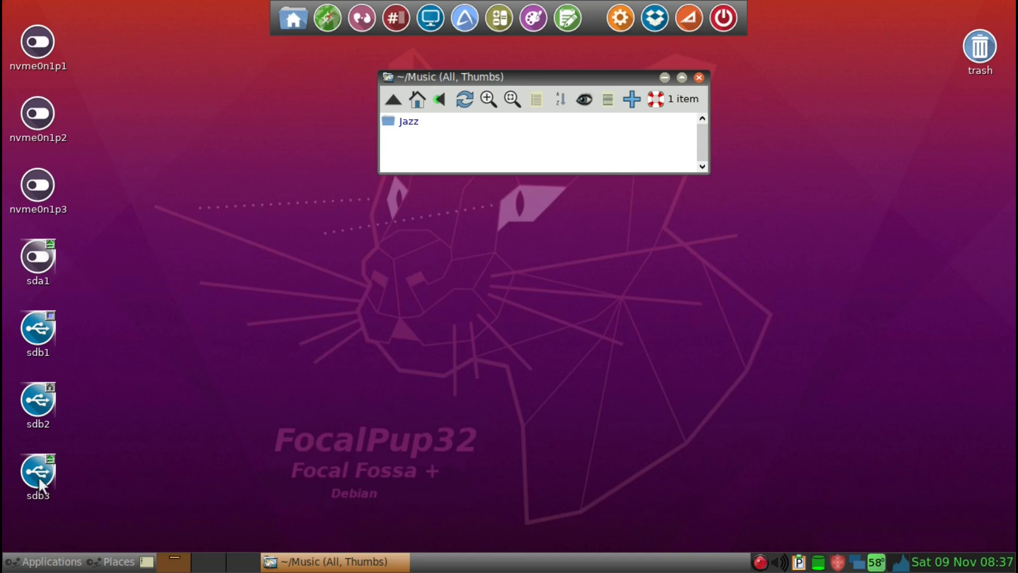
{"action": "mouse_move", "coordinate": [312, 436]}
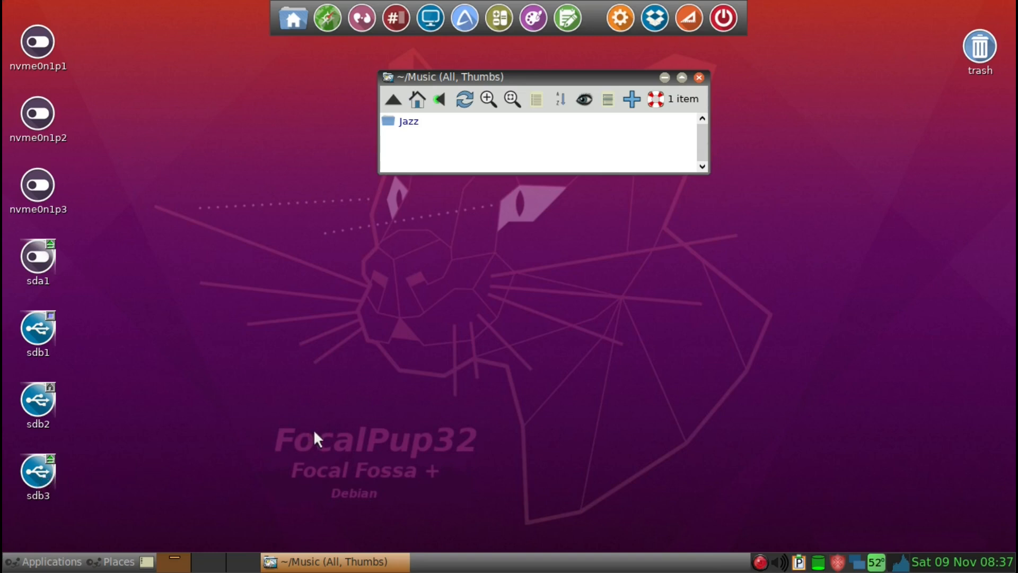
{"action": "mouse_move", "coordinate": [487, 159]}
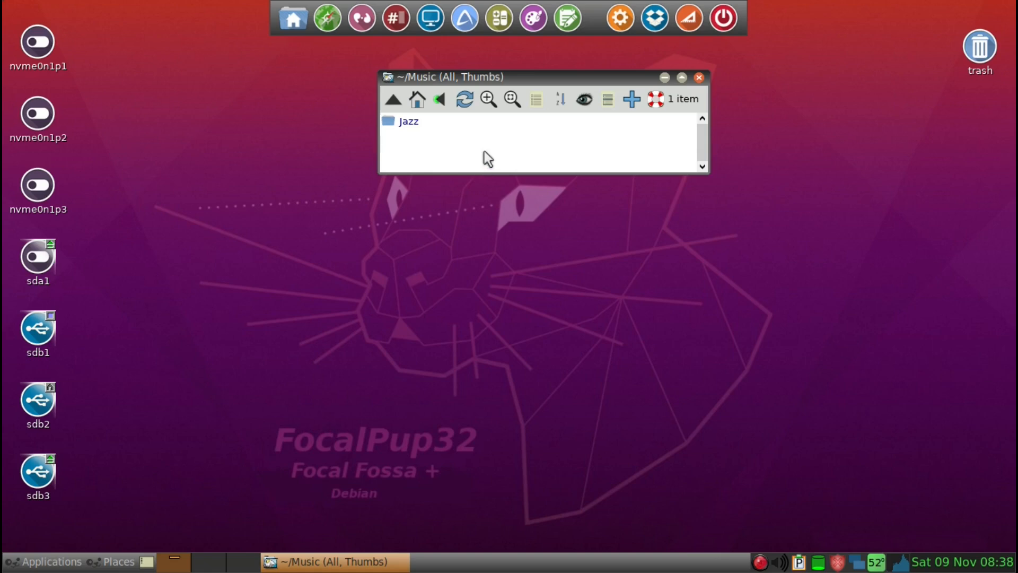